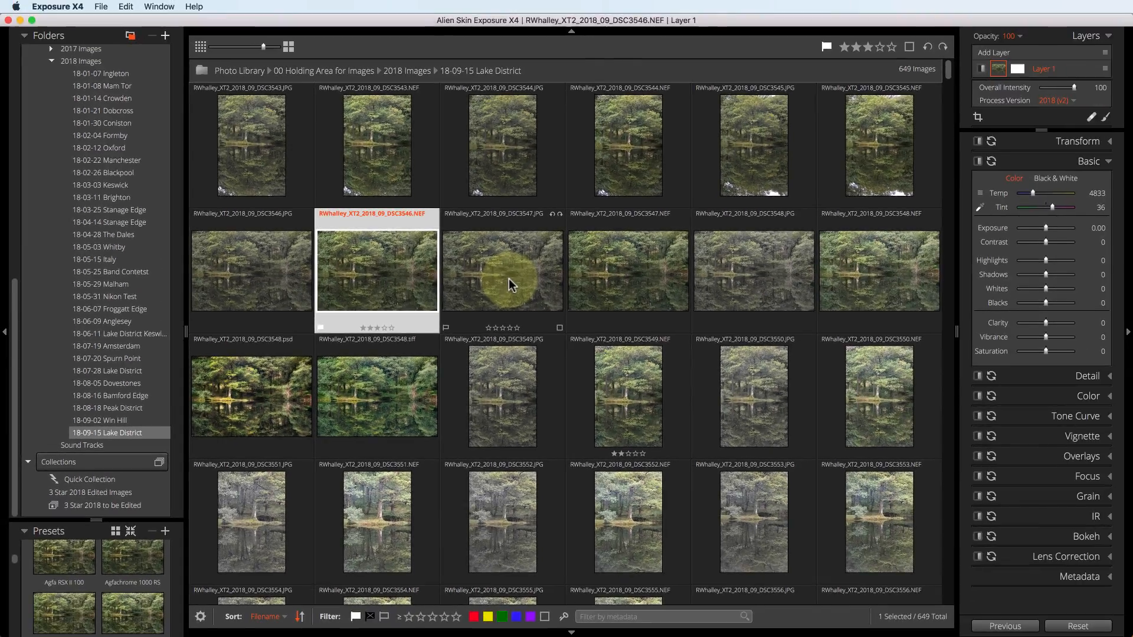
Step: Show the four photos of the '3 Star 2018 to be Edited' collection
click(101, 505)
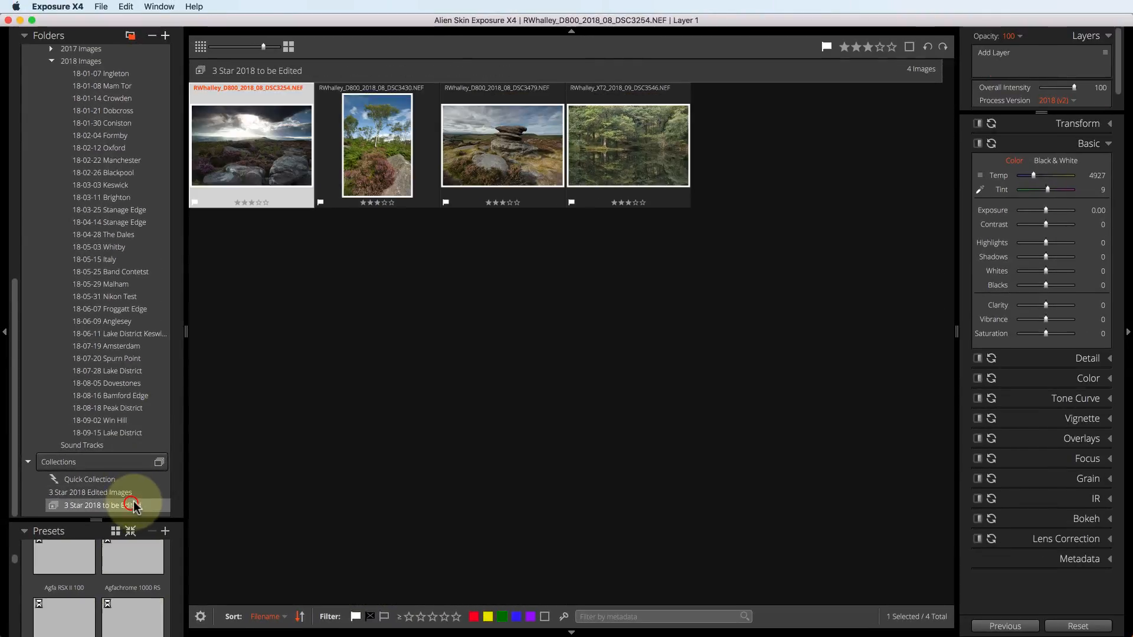
click(102, 505)
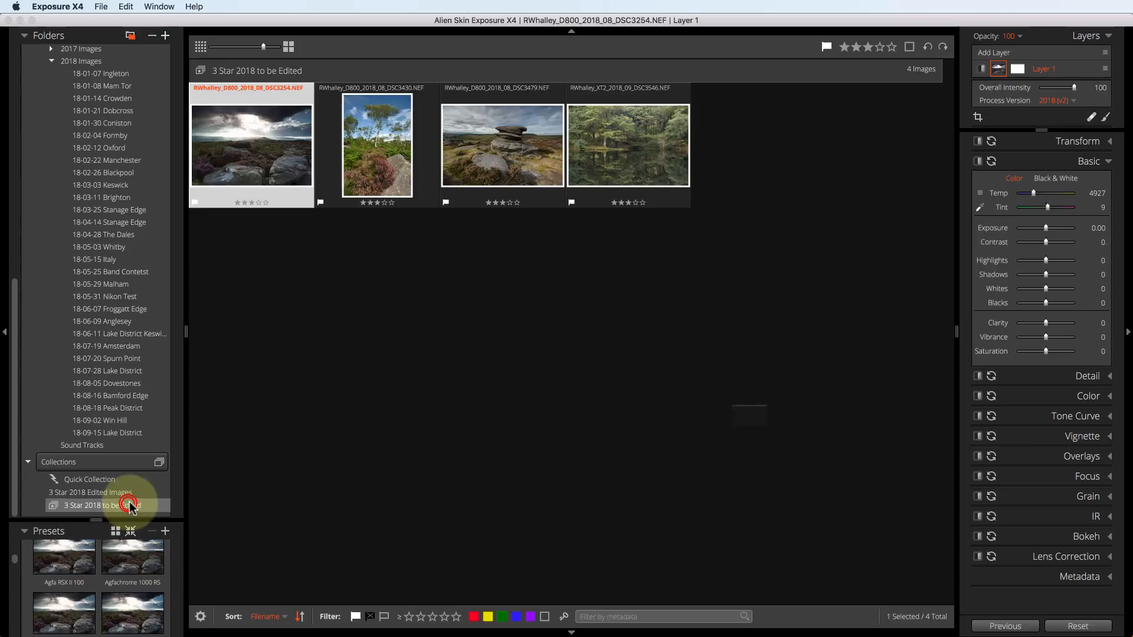
double_click(91, 505)
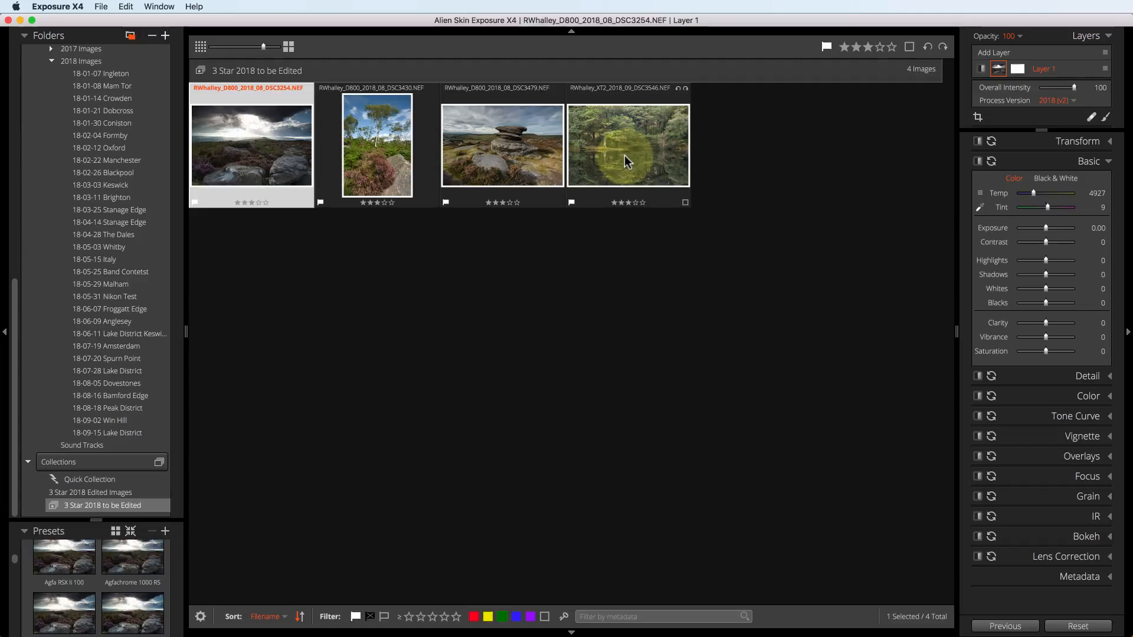
Step: Bring the forest reflection photo into the editor and raise its Basic contrast to 28
double_click(628, 144)
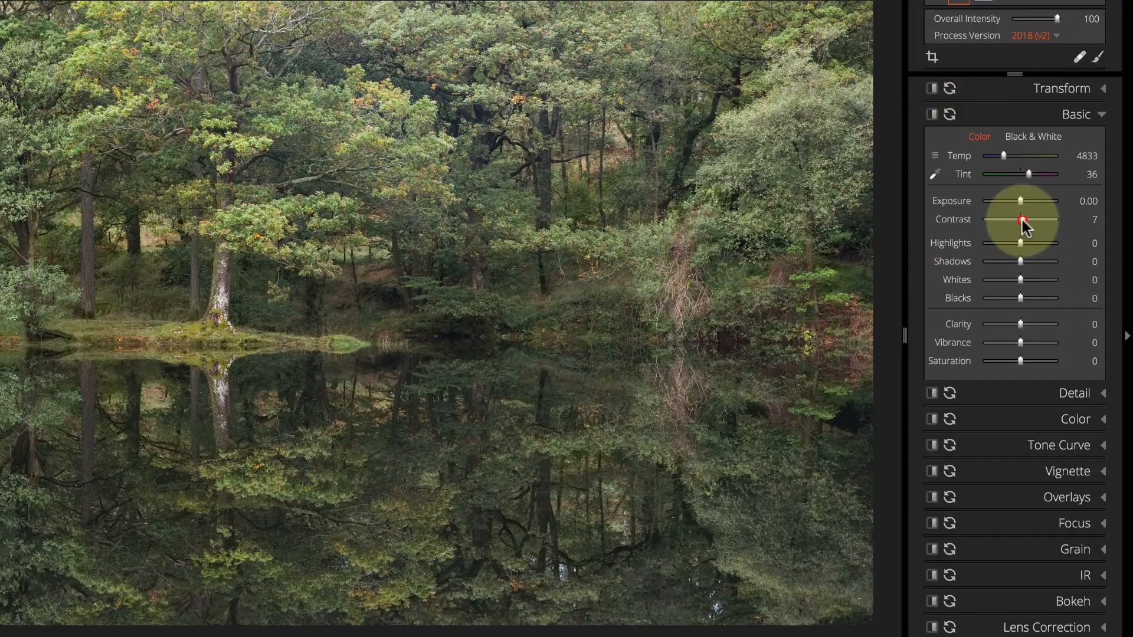
drag(1022, 219, 1032, 219)
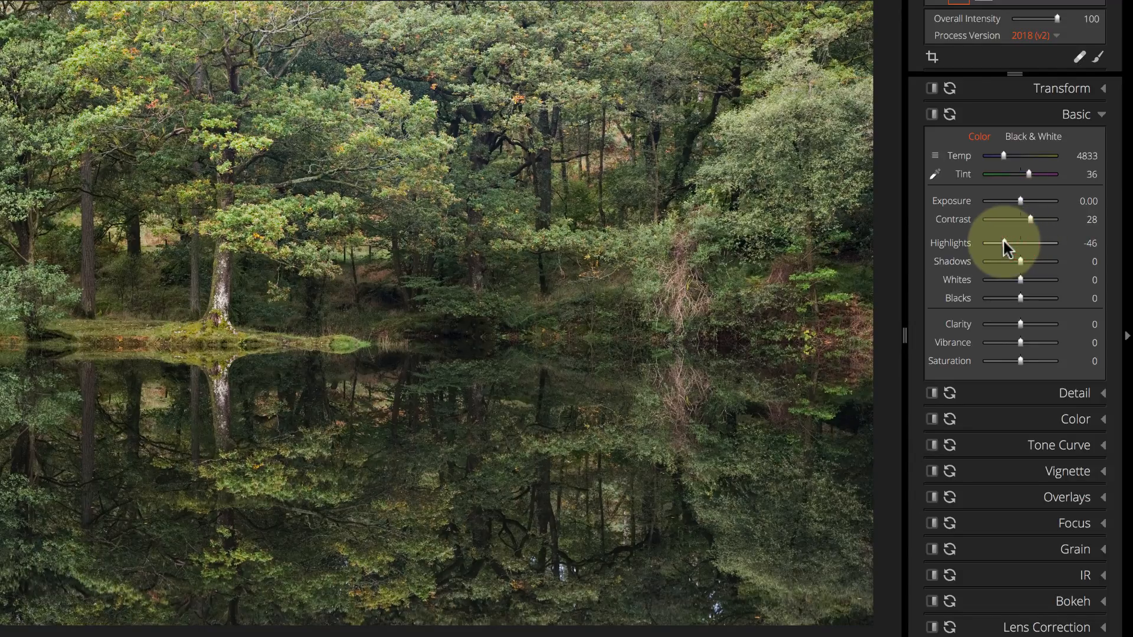
mouse_move(1021, 327)
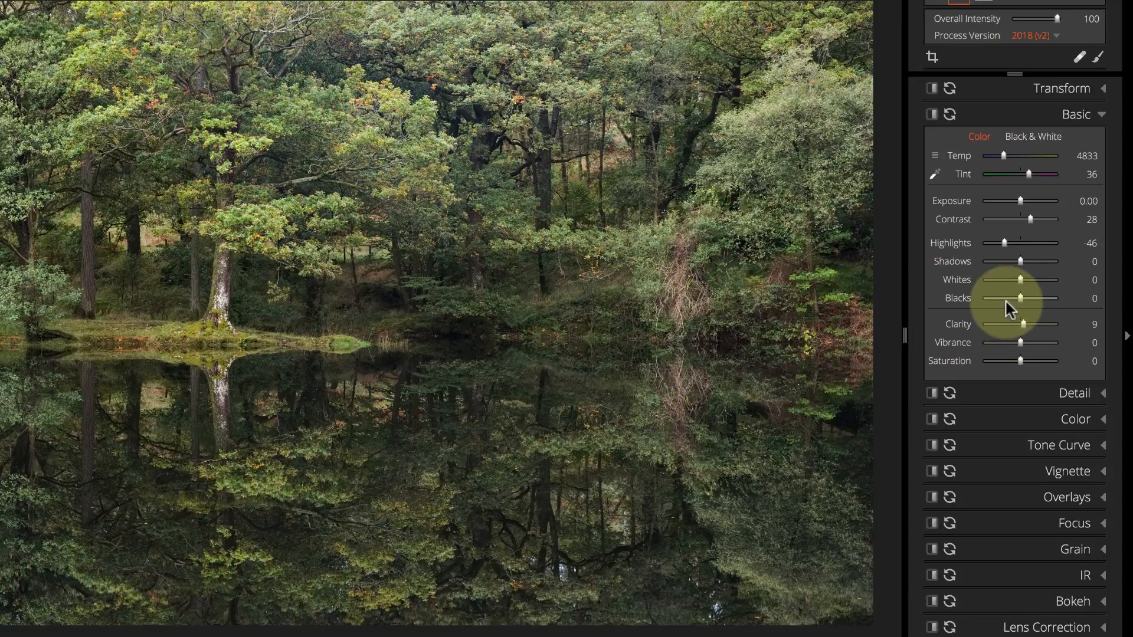
mouse_move(1019, 298)
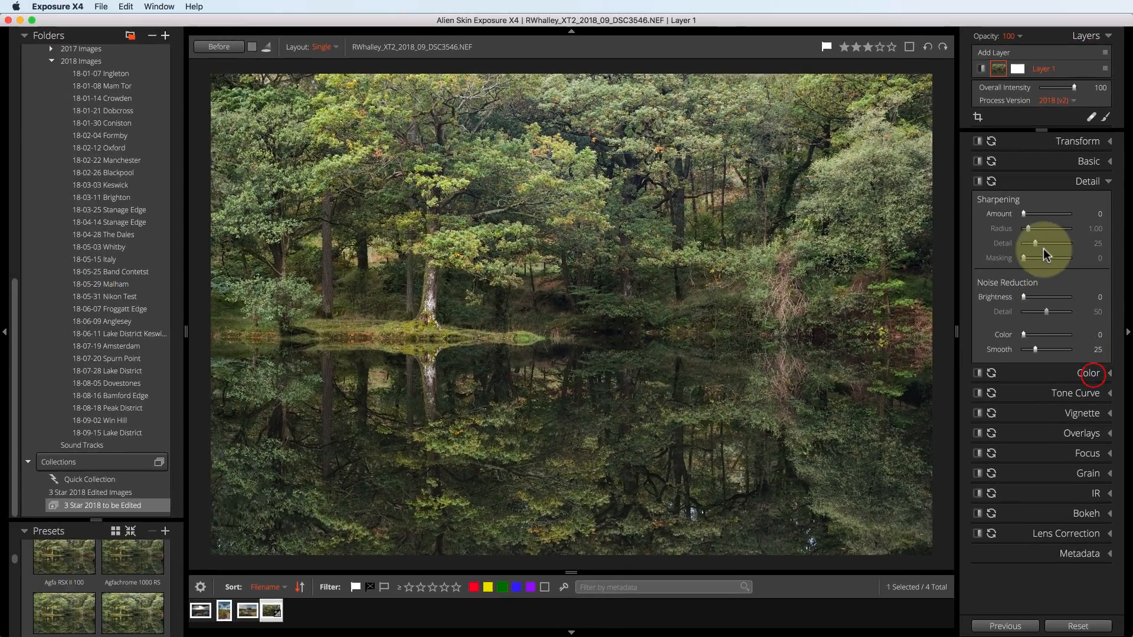
mouse_move(1026, 220)
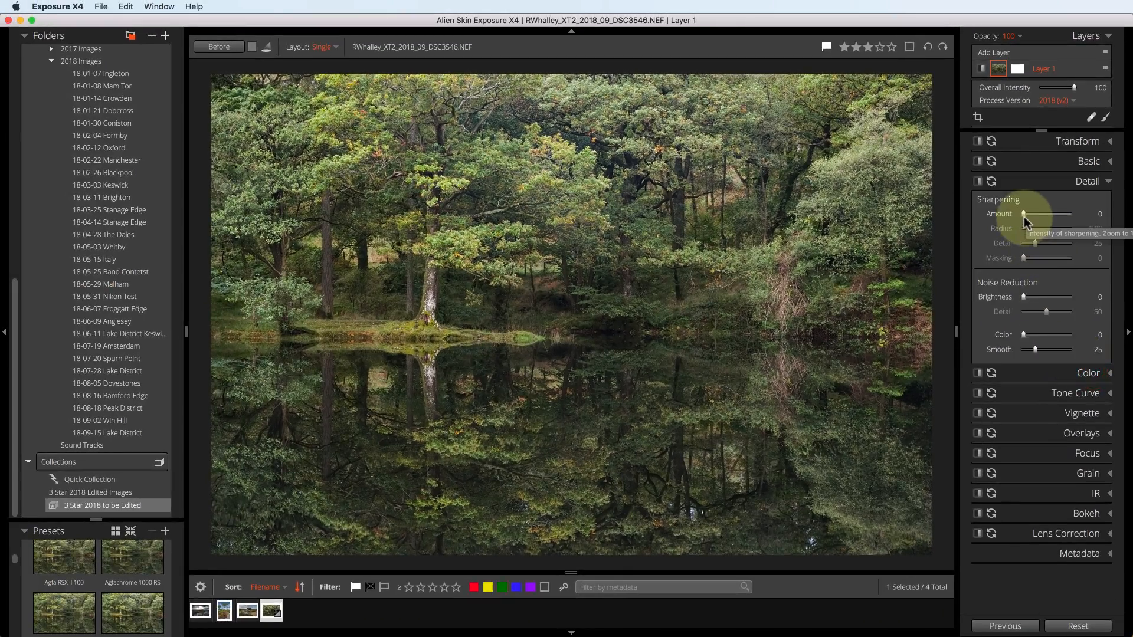
Step: Set Sharpening Amount 43 and Detail 55, then return to the whole-photo view
drag(1033, 214, 1047, 213)
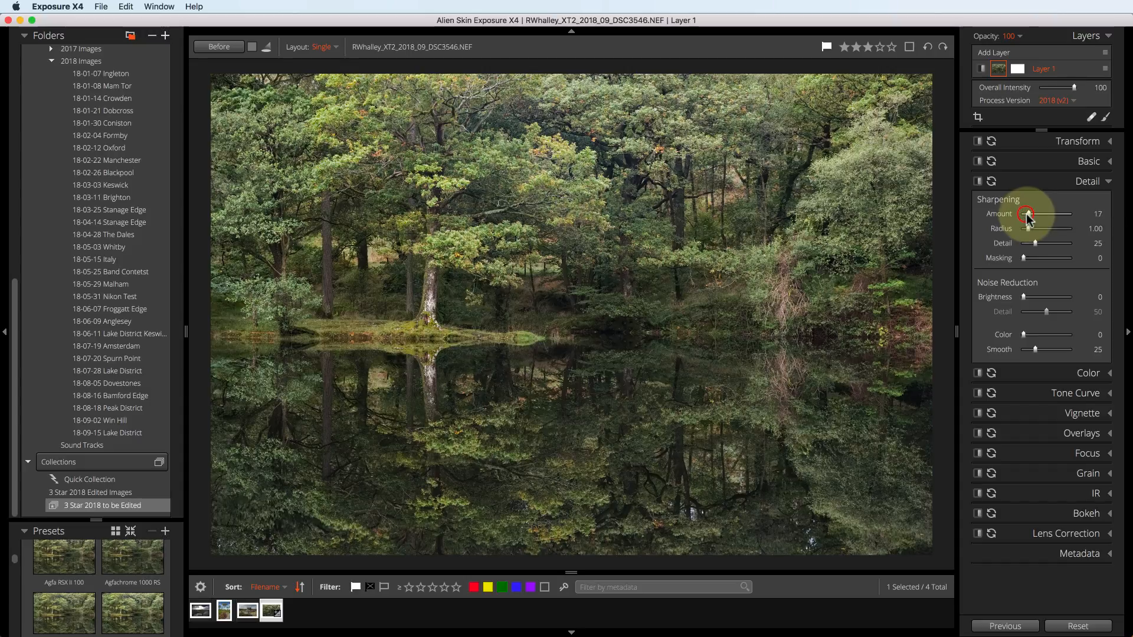
drag(1026, 215, 1035, 215)
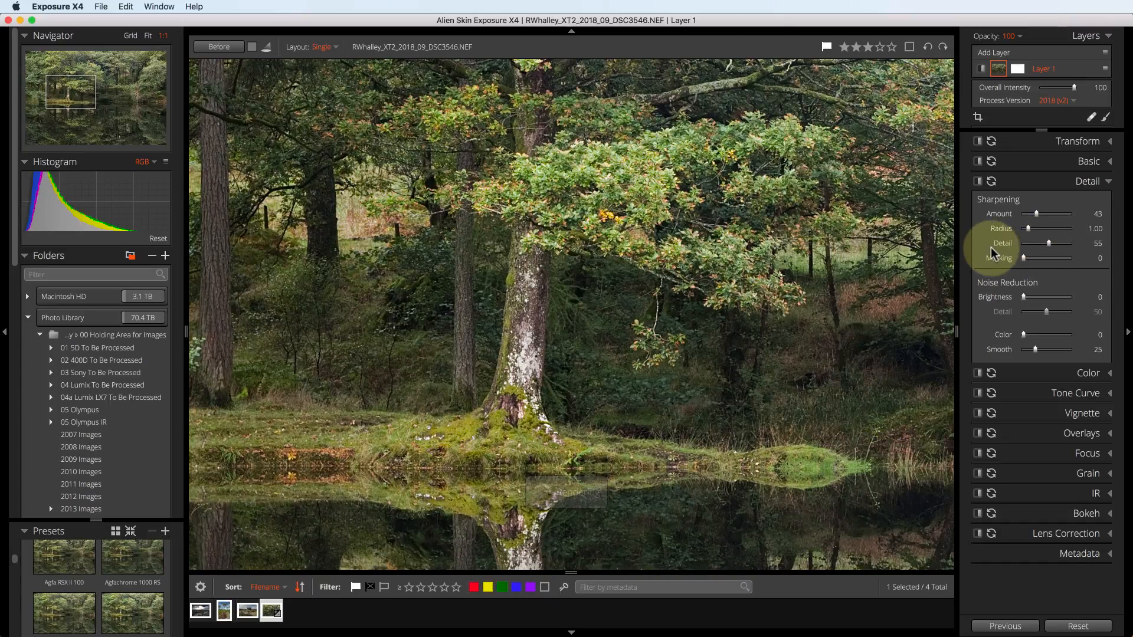
mouse_move(283, 157)
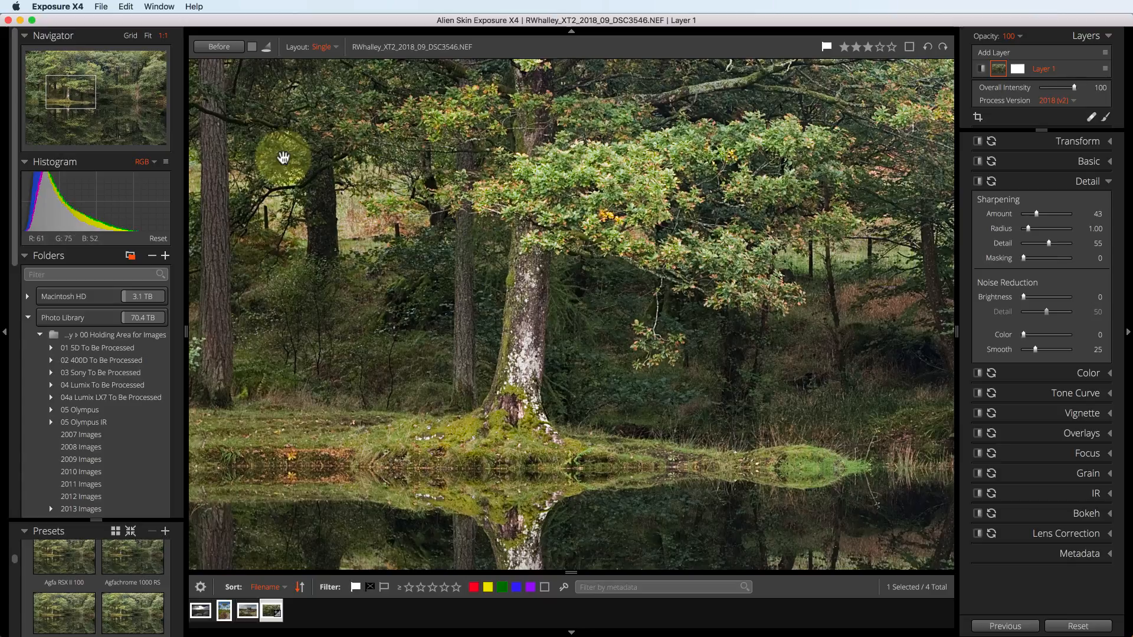
click(149, 35)
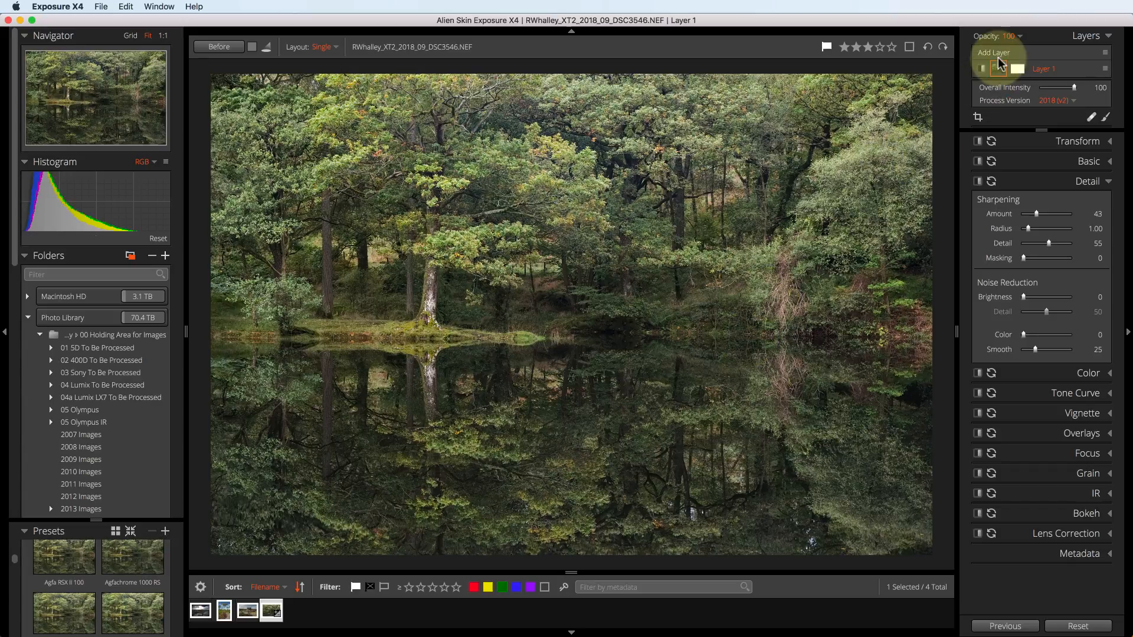
Step: Add a No Adjustments (Neutral) layer above Layer 1 with its masking tools shown
click(992, 52)
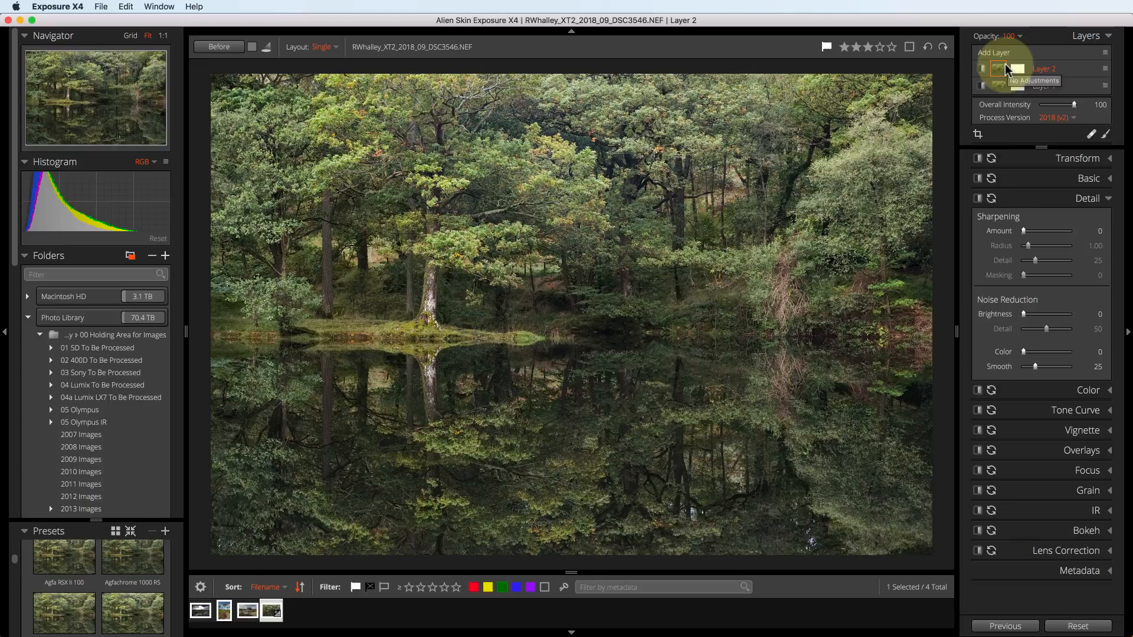
click(1109, 136)
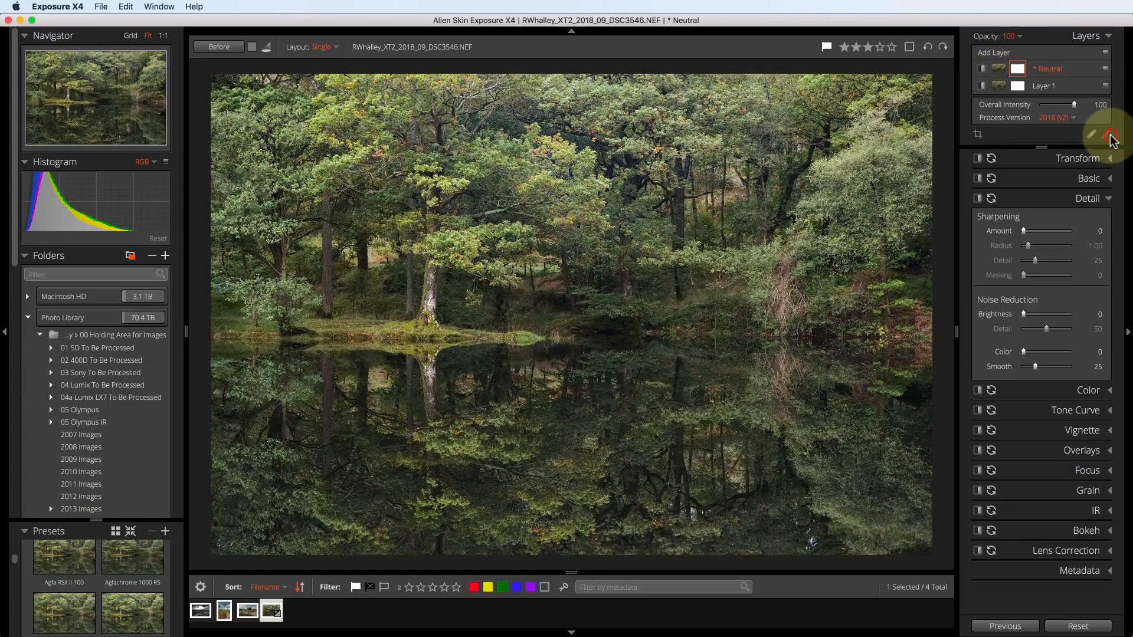
click(1109, 134)
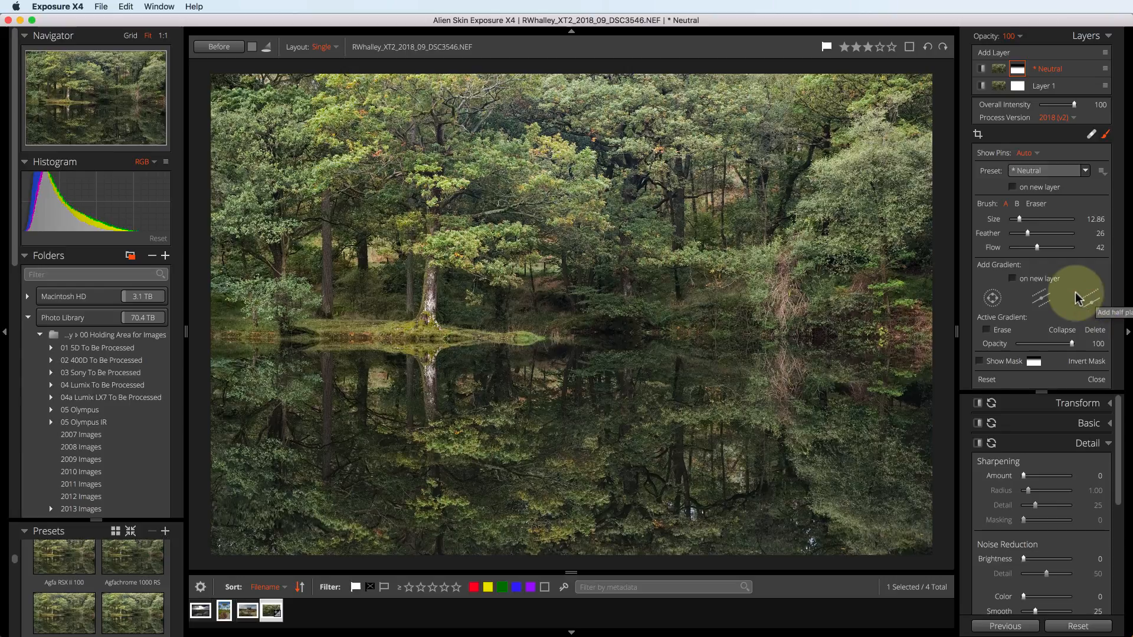
Step: Lay a linear gradient mask along the water's edge and expand the layer's Basic panel
drag(1076, 292, 549, 314)
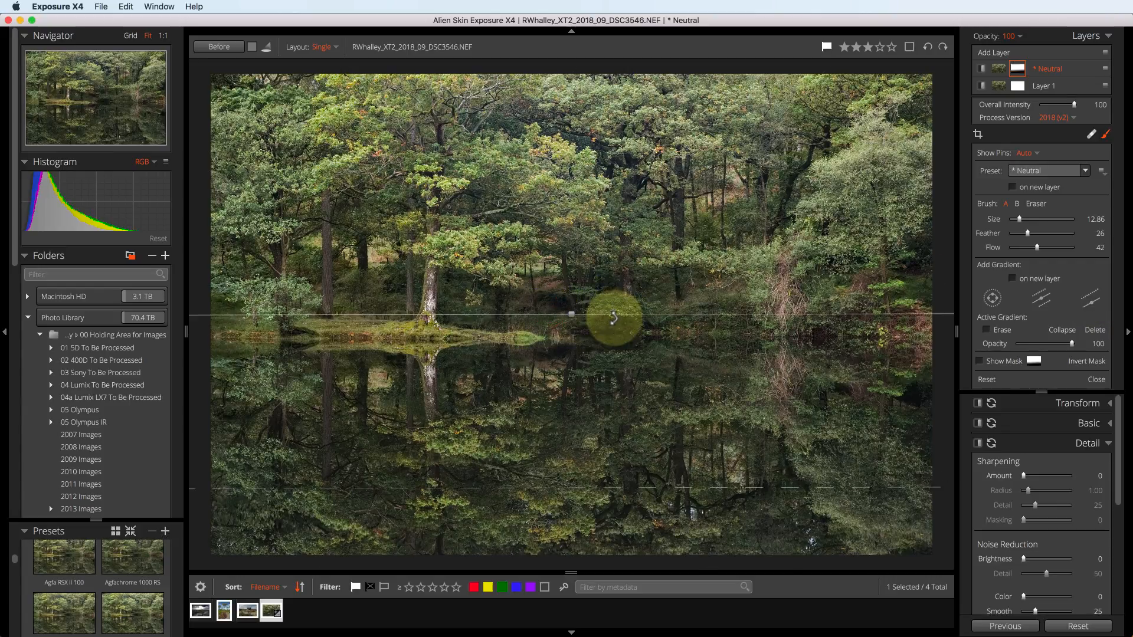
drag(614, 317, 571, 481)
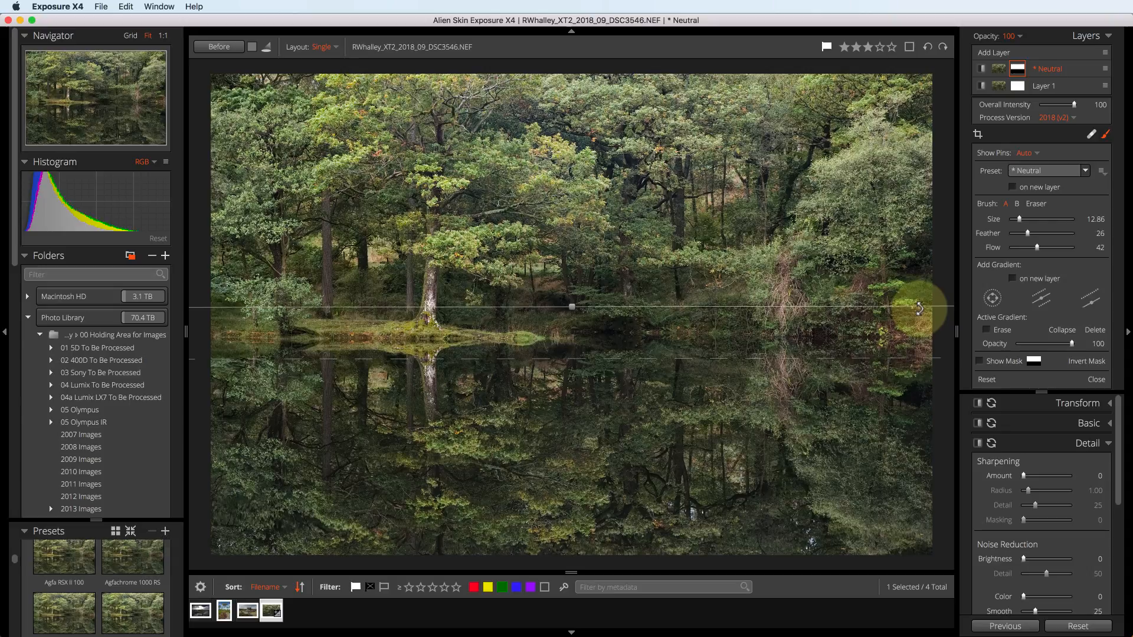
mouse_move(919, 299)
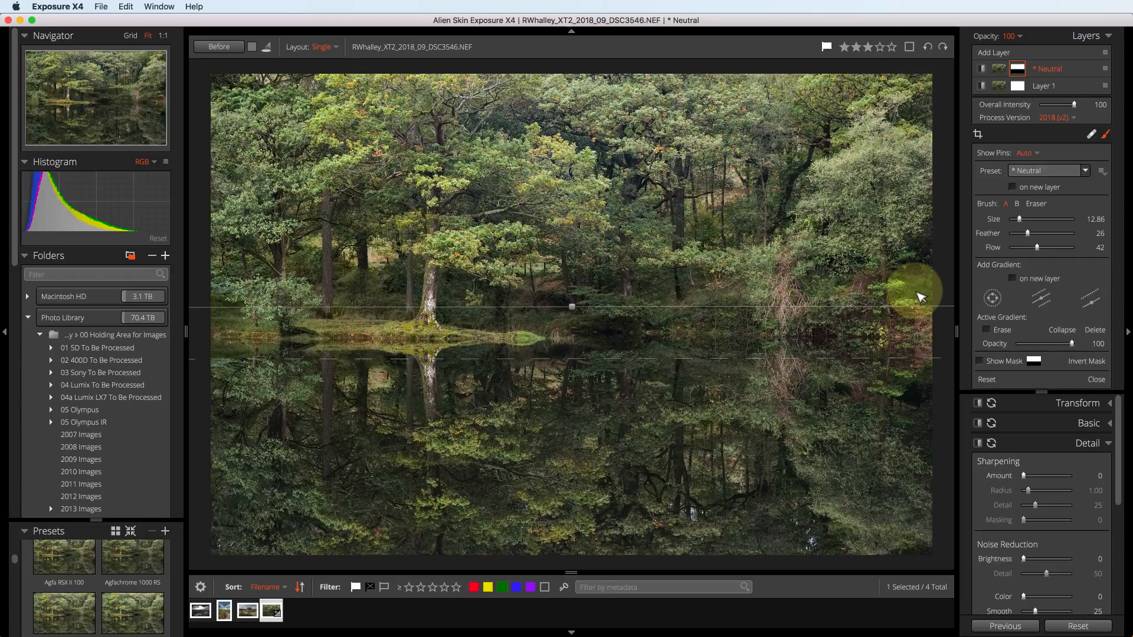
click(1089, 423)
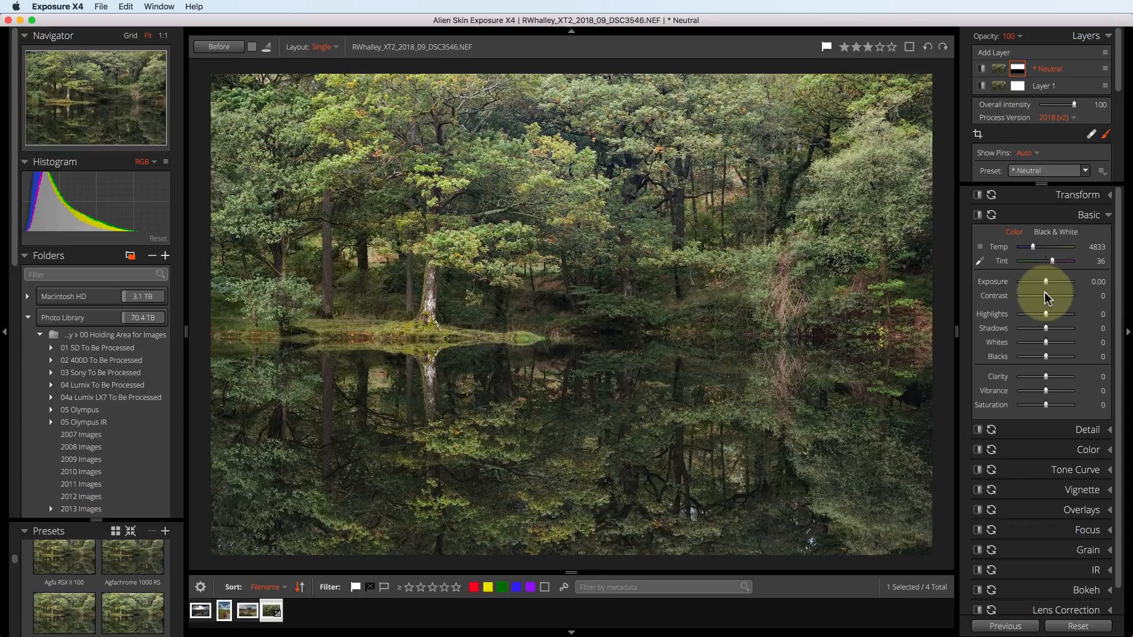
Step: Darken the masked area: exposure -0.22, contrast 22, highlights -22
drag(1055, 296, 1073, 297)
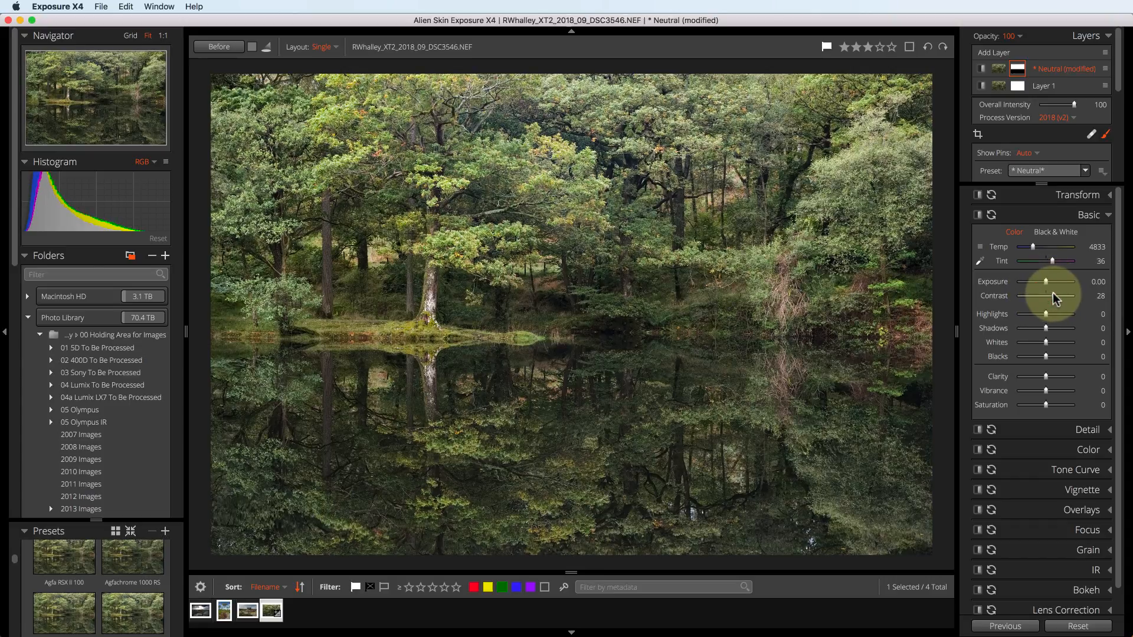
drag(1067, 282, 1047, 282)
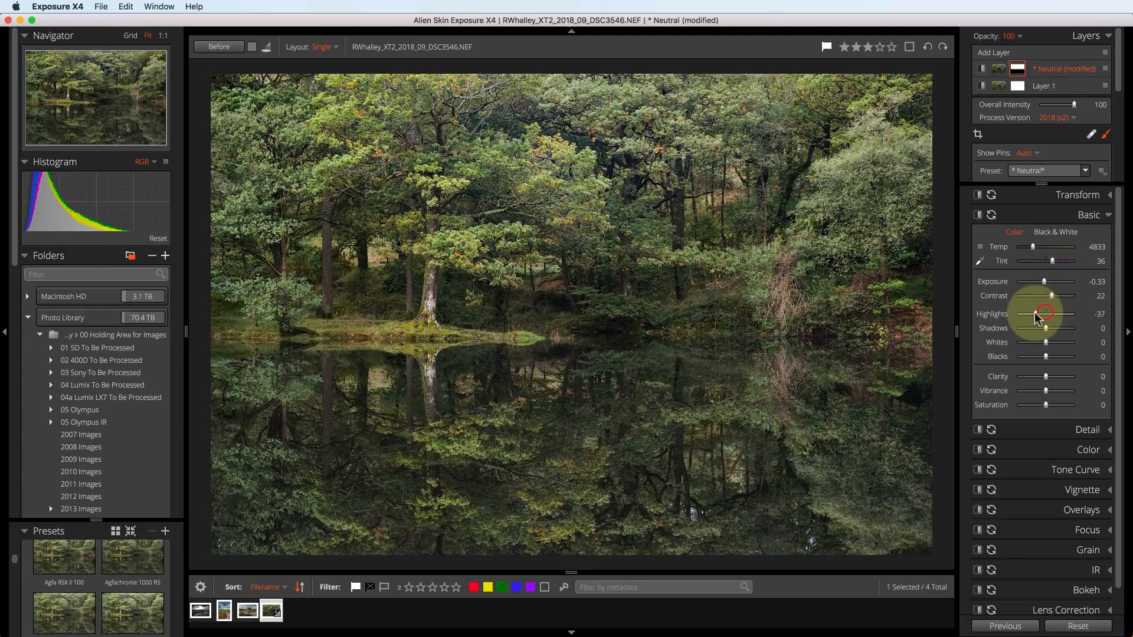
drag(1037, 314, 1041, 314)
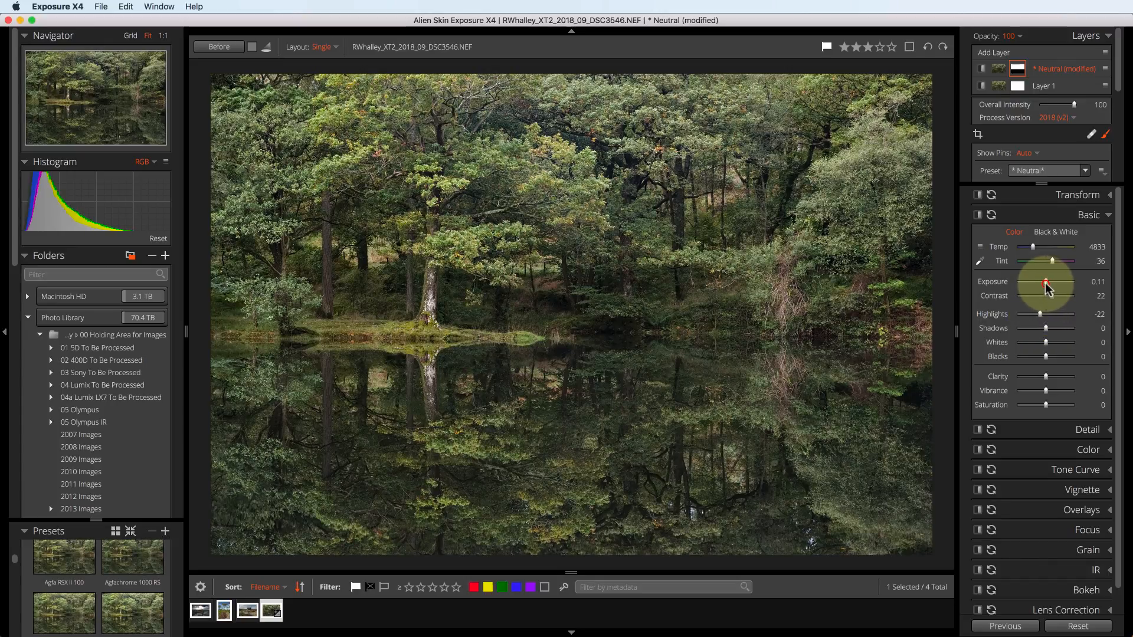
drag(1054, 284, 1044, 284)
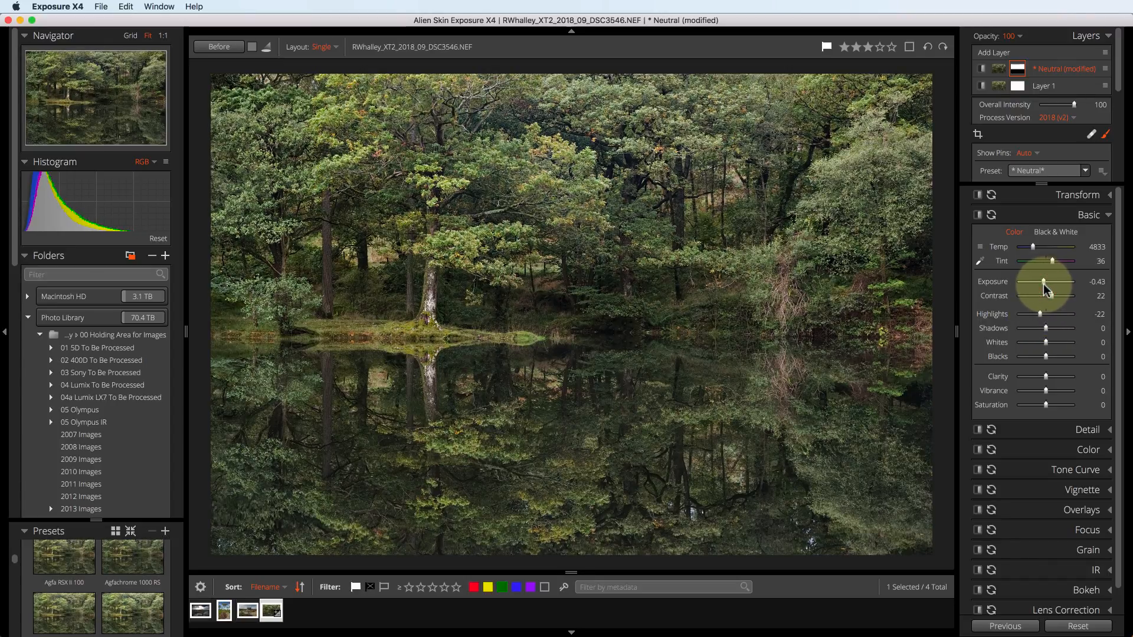
drag(1045, 295, 1054, 295)
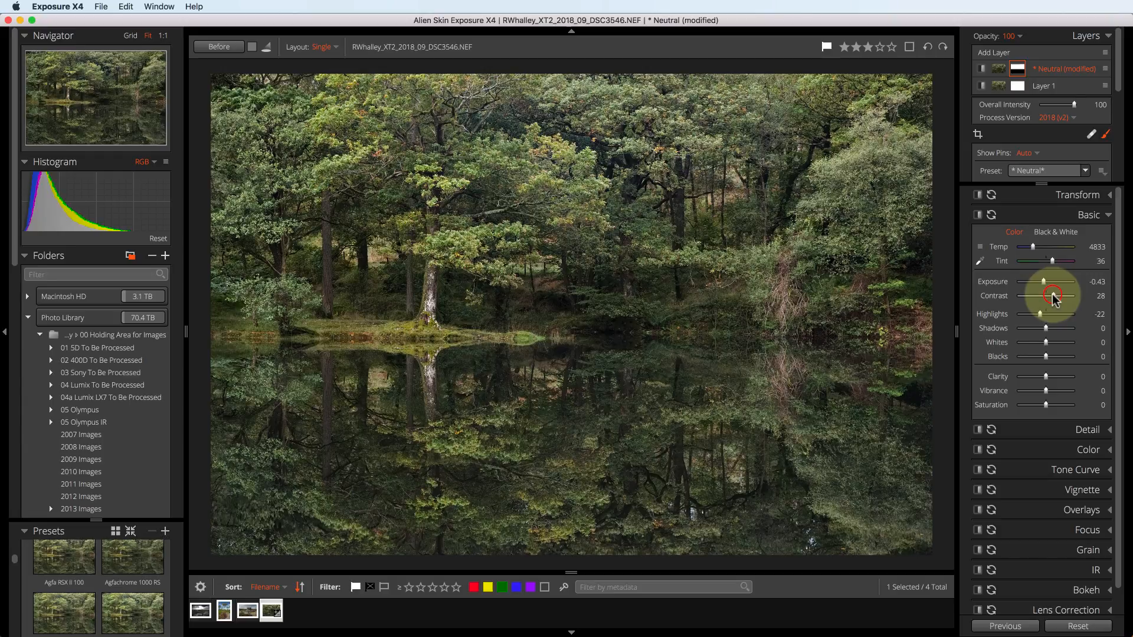
drag(1058, 295, 1044, 284)
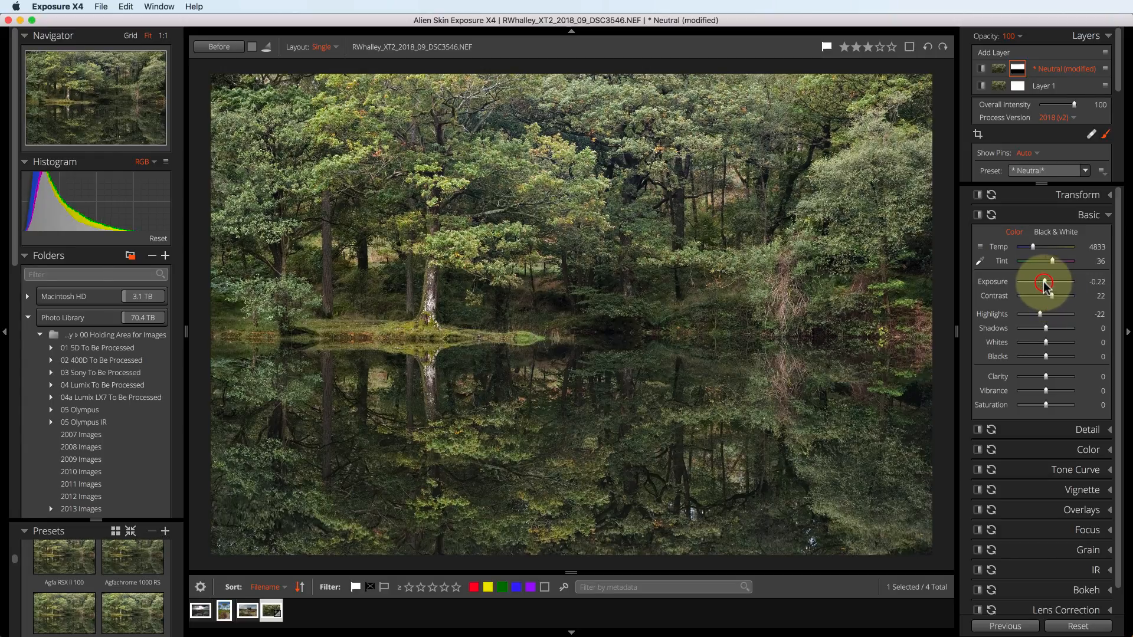
drag(1052, 282, 1042, 282)
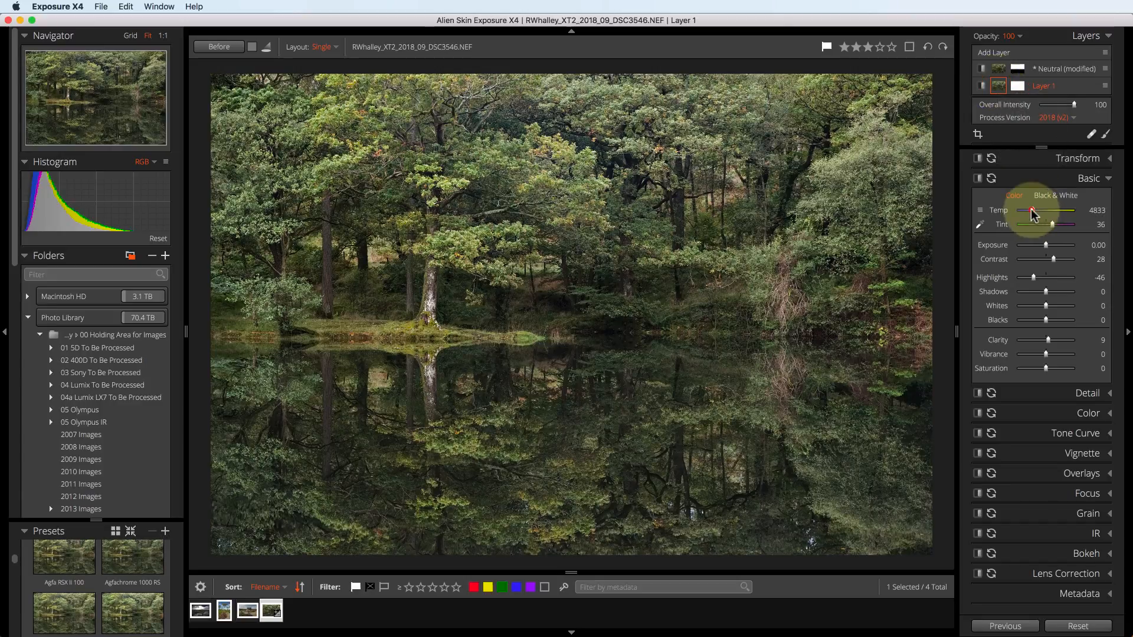
Step: Warm the base layer's colour temperature to 4989
drag(1033, 214, 1039, 214)
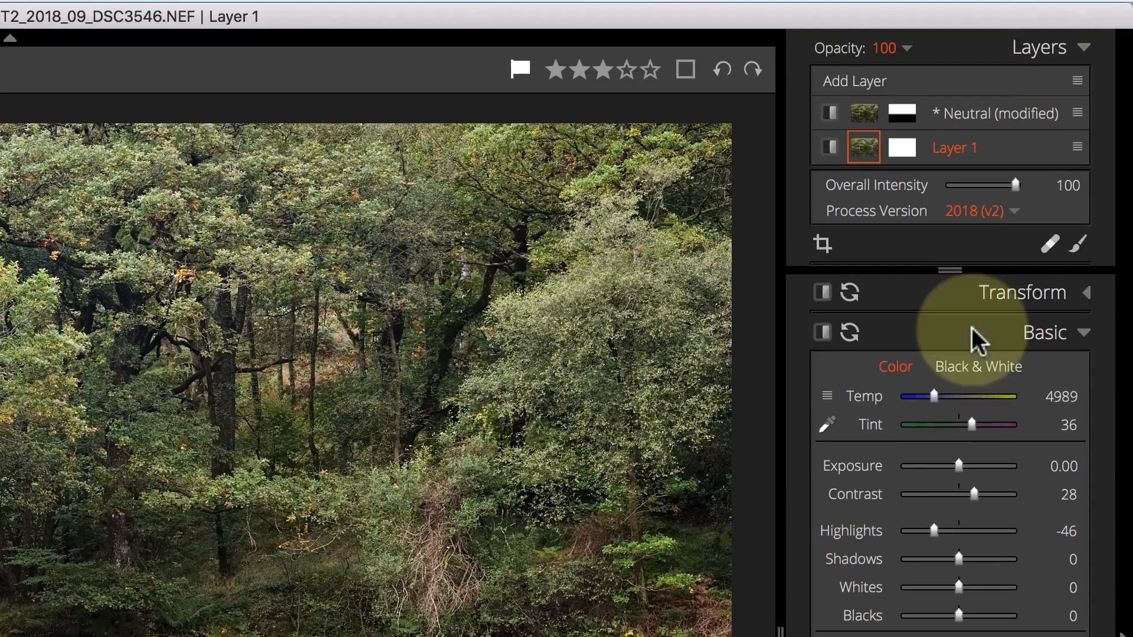
Step: Rename Layer 1 to 'Base Layer' and Neutral (modified) to 'Darken Top'
double_click(954, 147)
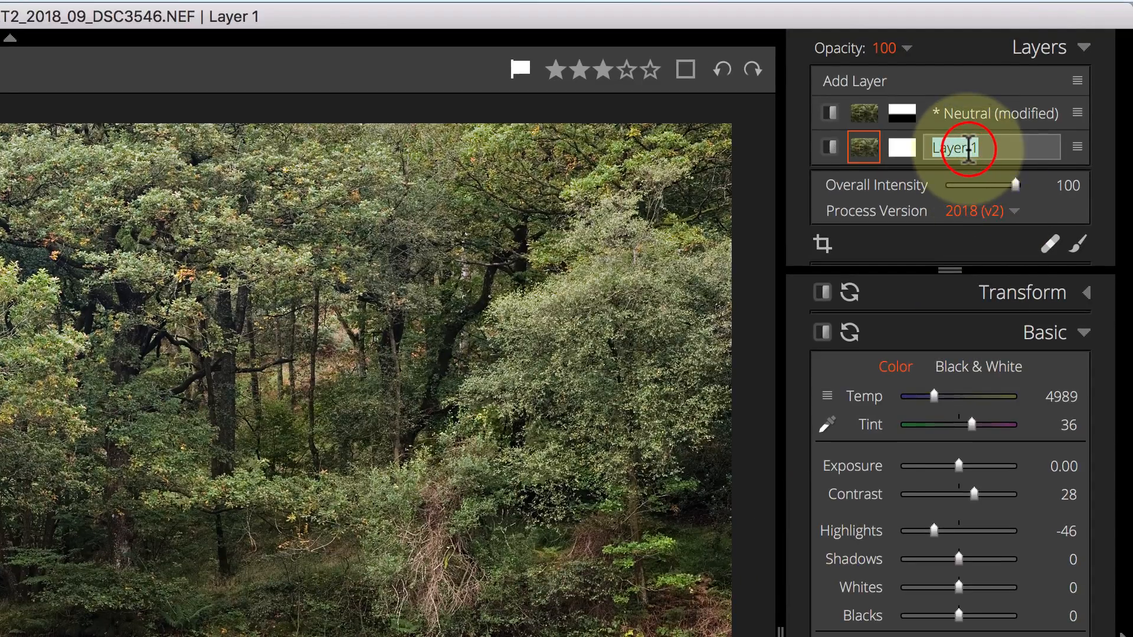
text(Base)
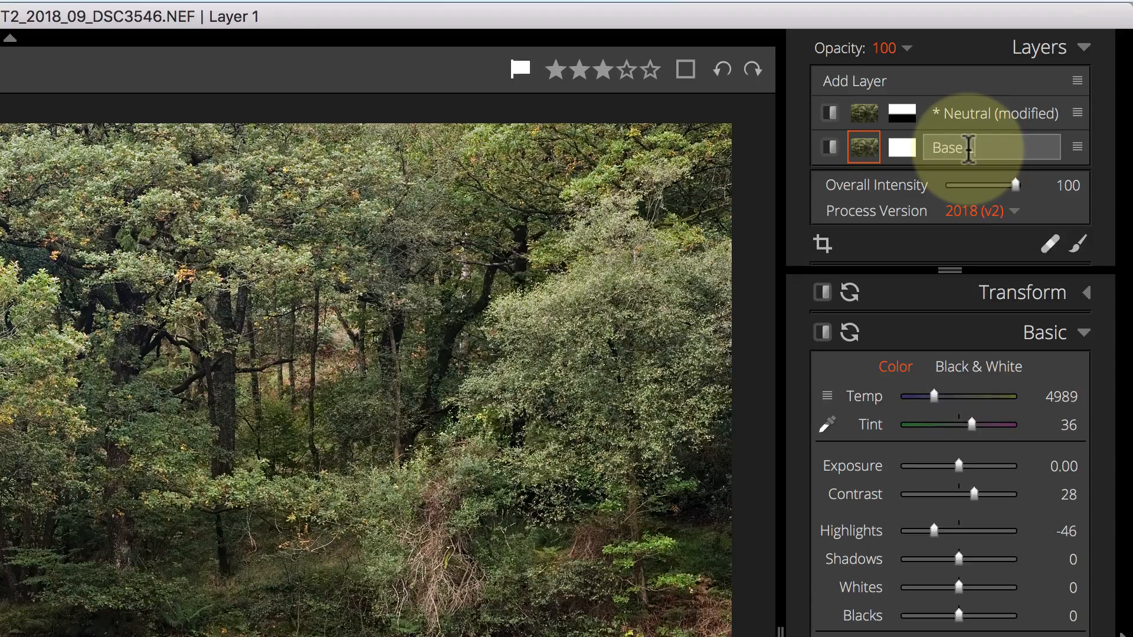
text(Layer)
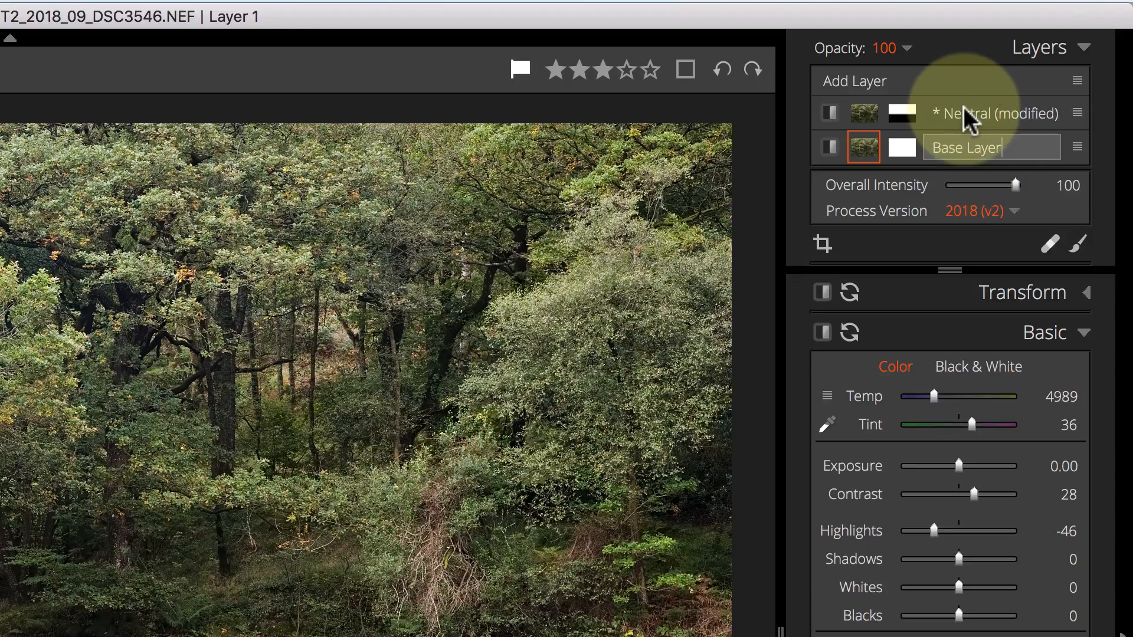
double_click(992, 113)
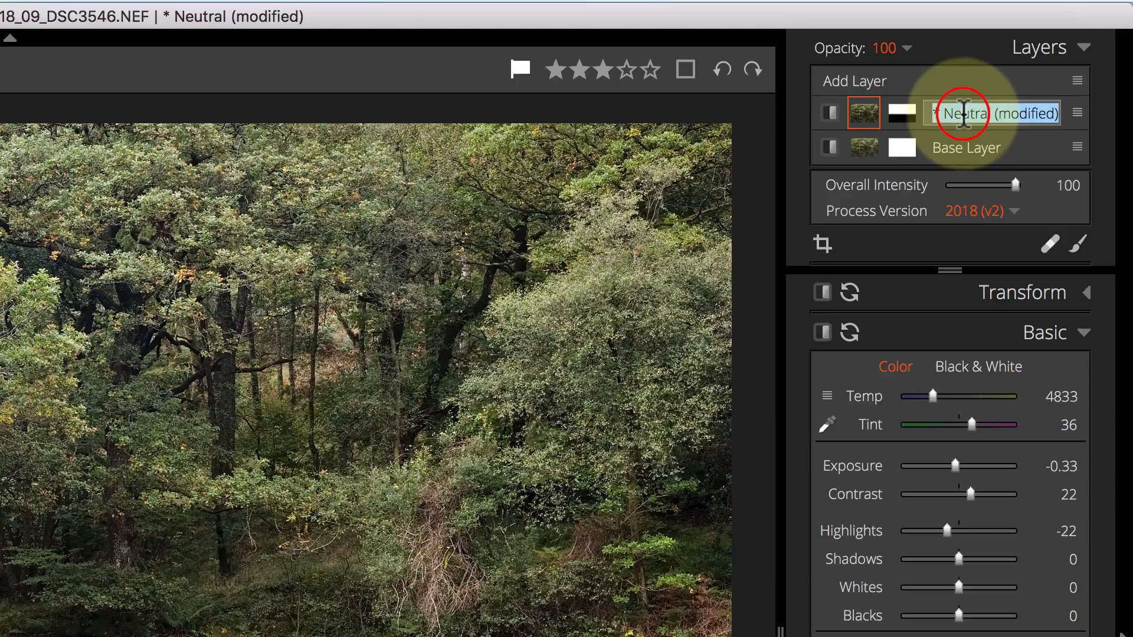
text(Darken Top)
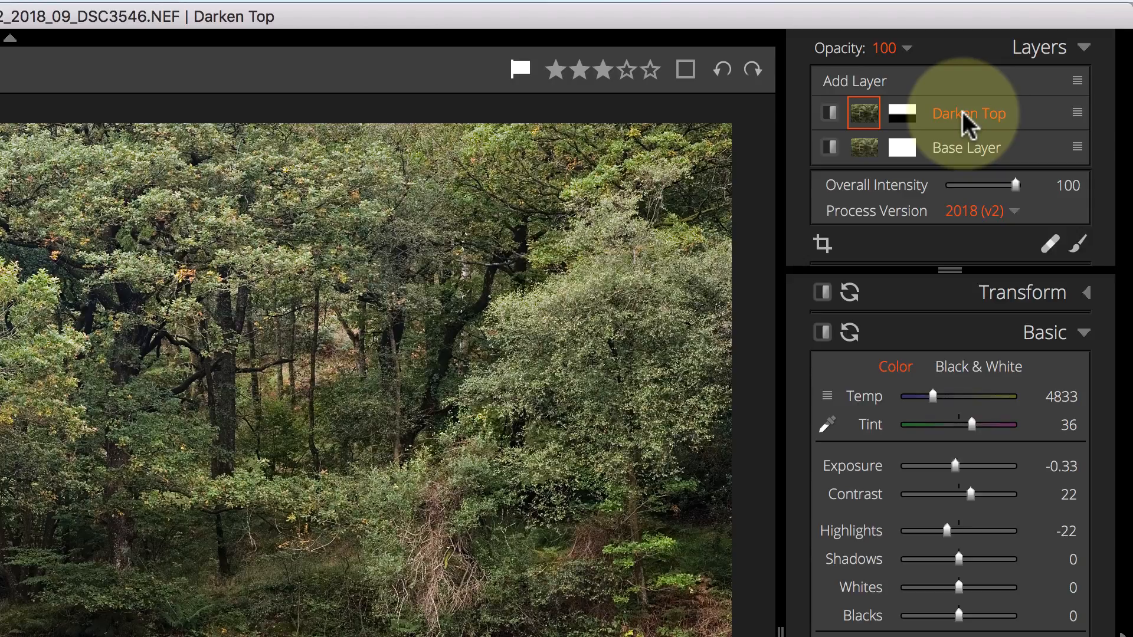
Step: Add a third layer and apply the Color Films - Slide preset Fuji Velvia 100F to it
click(854, 80)
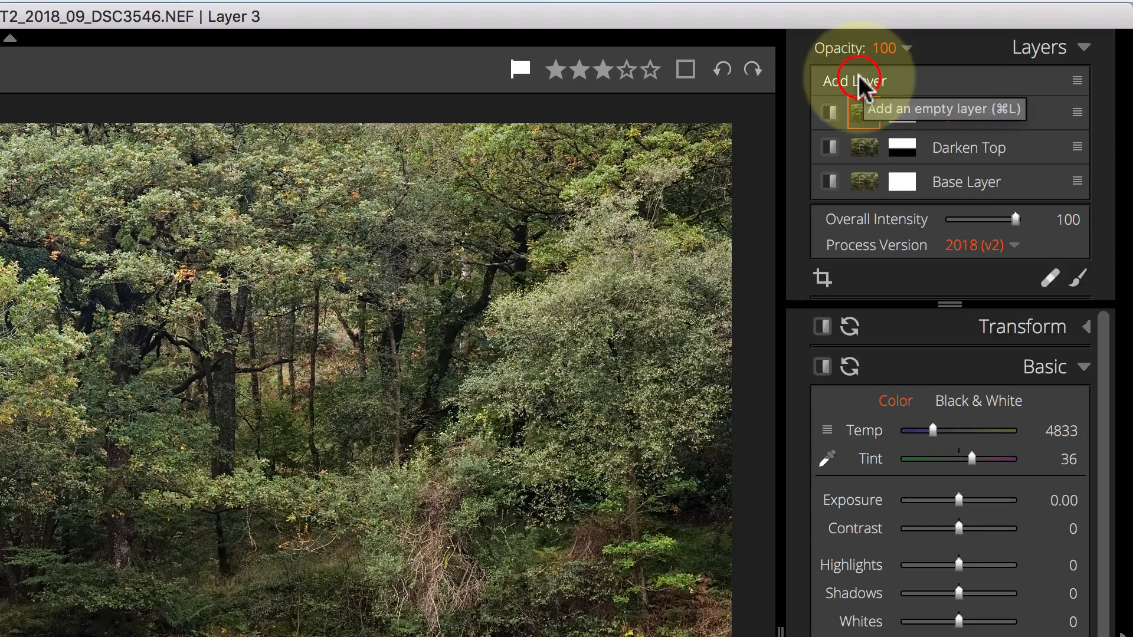
click(855, 81)
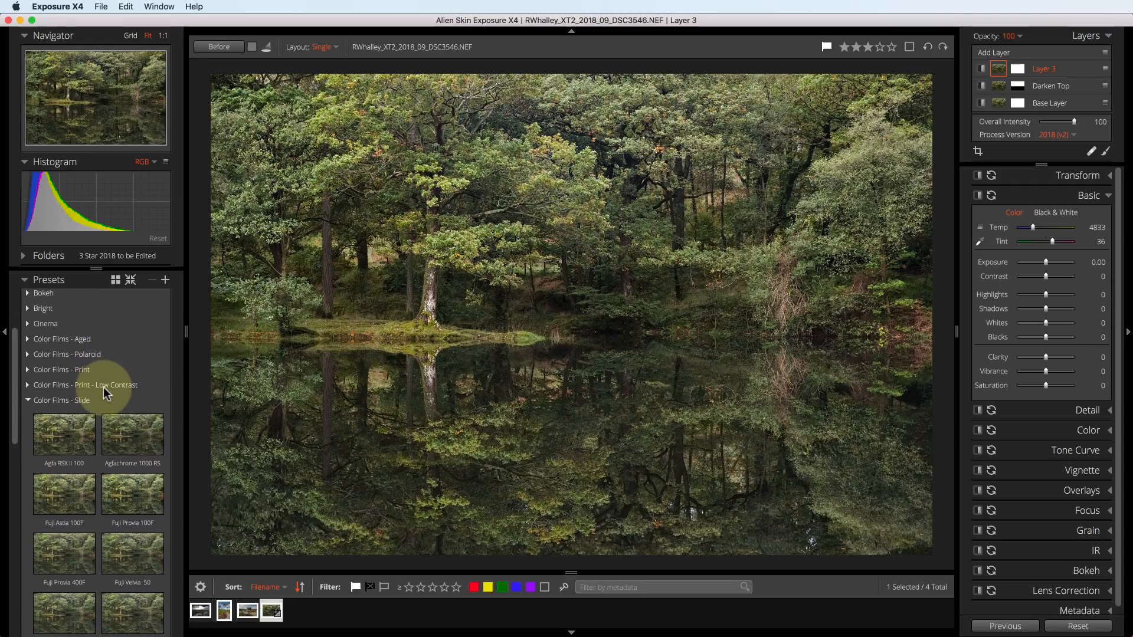
scroll(down, 3)
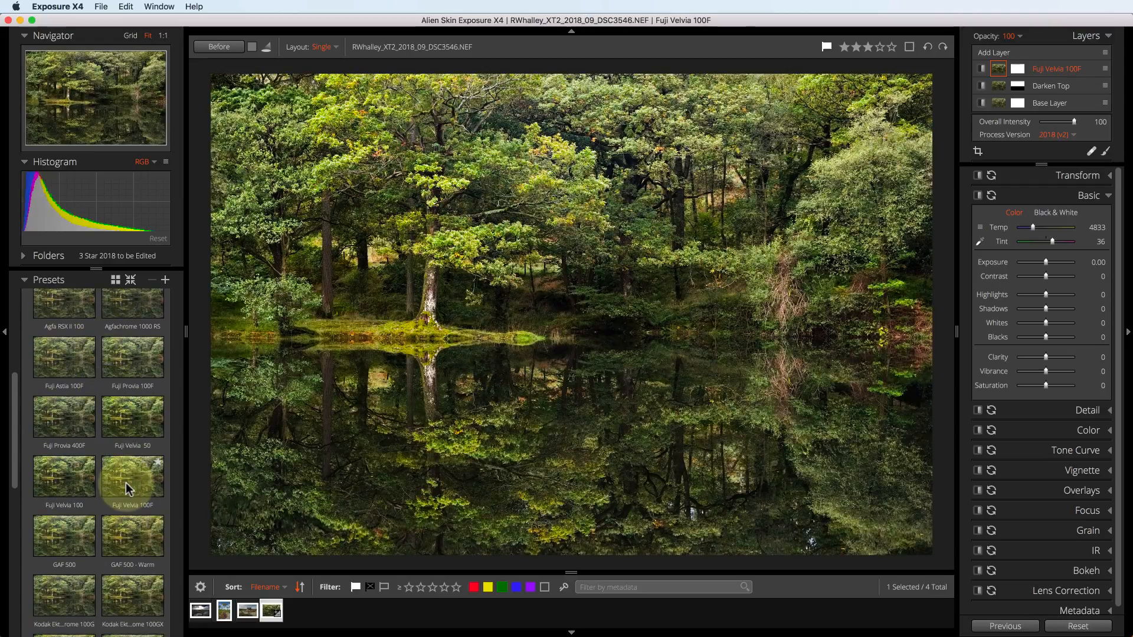
click(132, 474)
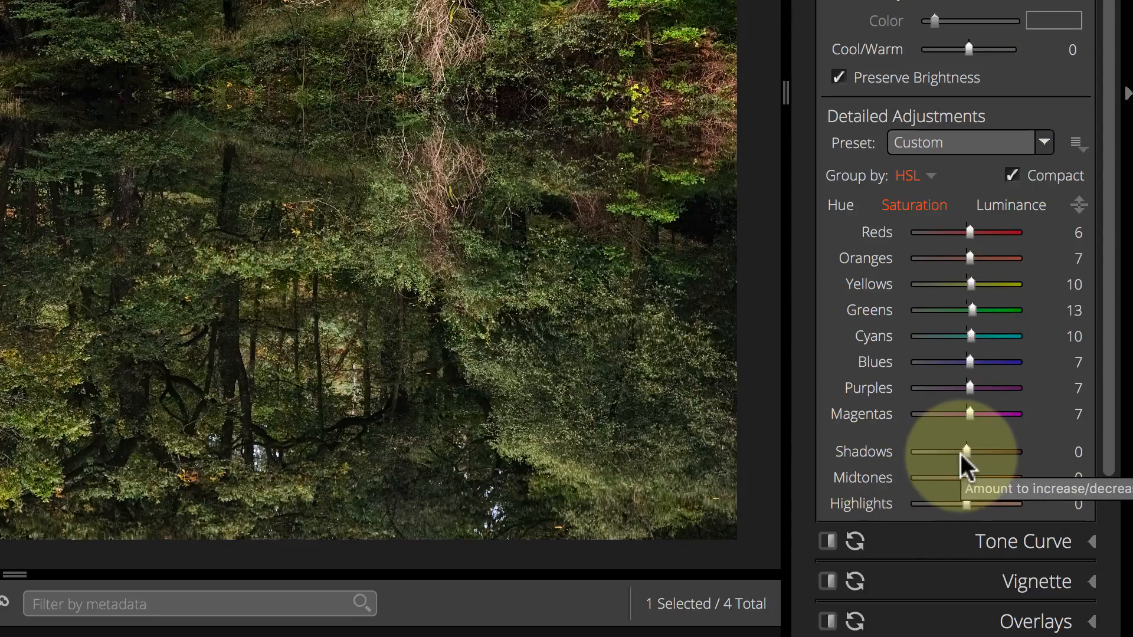
Step: Set Velvia layer saturation to Shadows 27 and Midtones -14 in Detailed Adjustments
drag(971, 452, 981, 452)
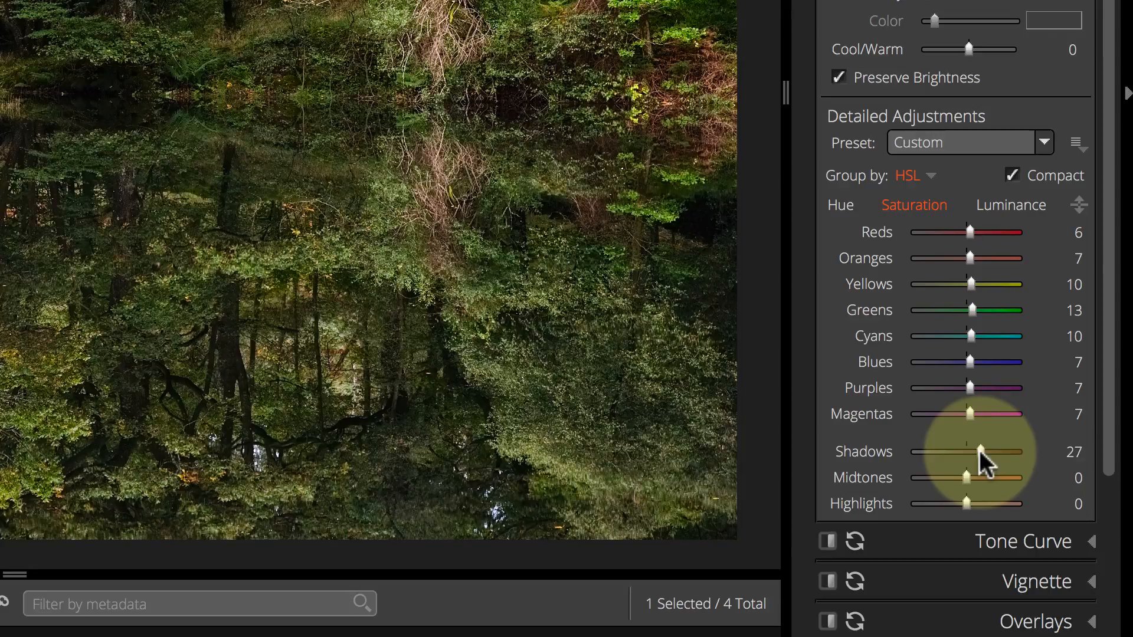
mouse_move(976, 507)
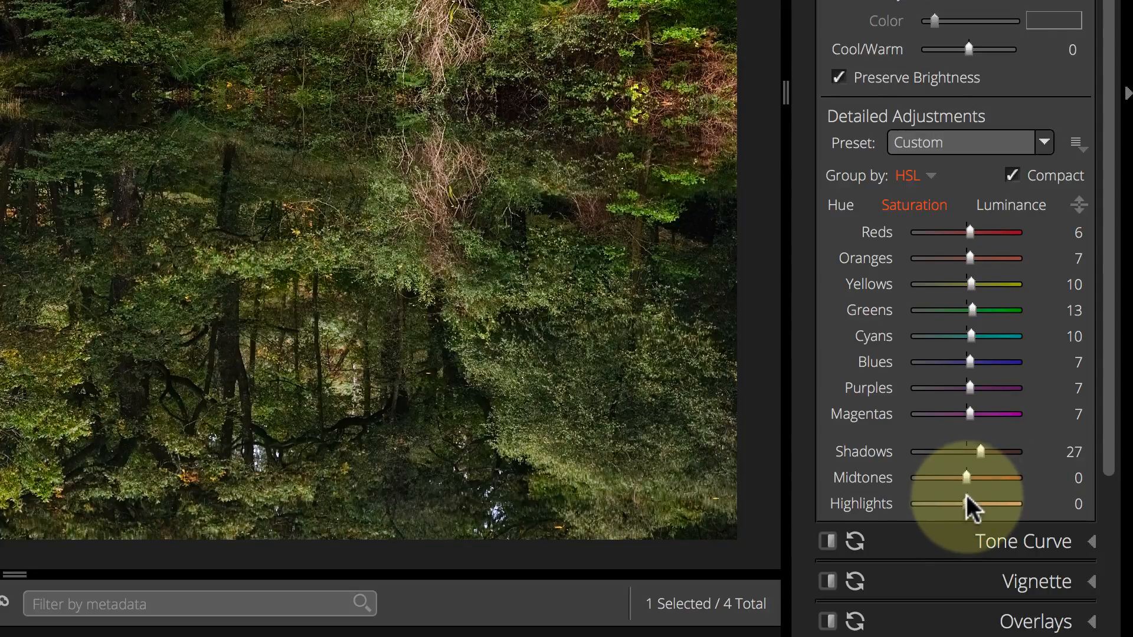
drag(989, 477, 959, 477)
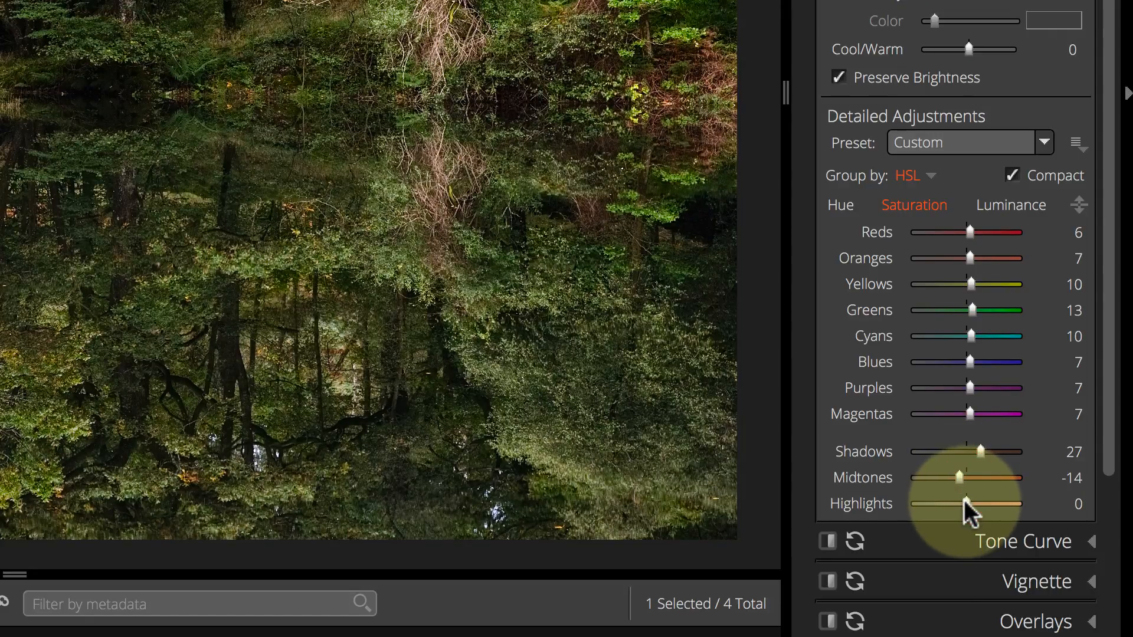
drag(991, 504, 964, 504)
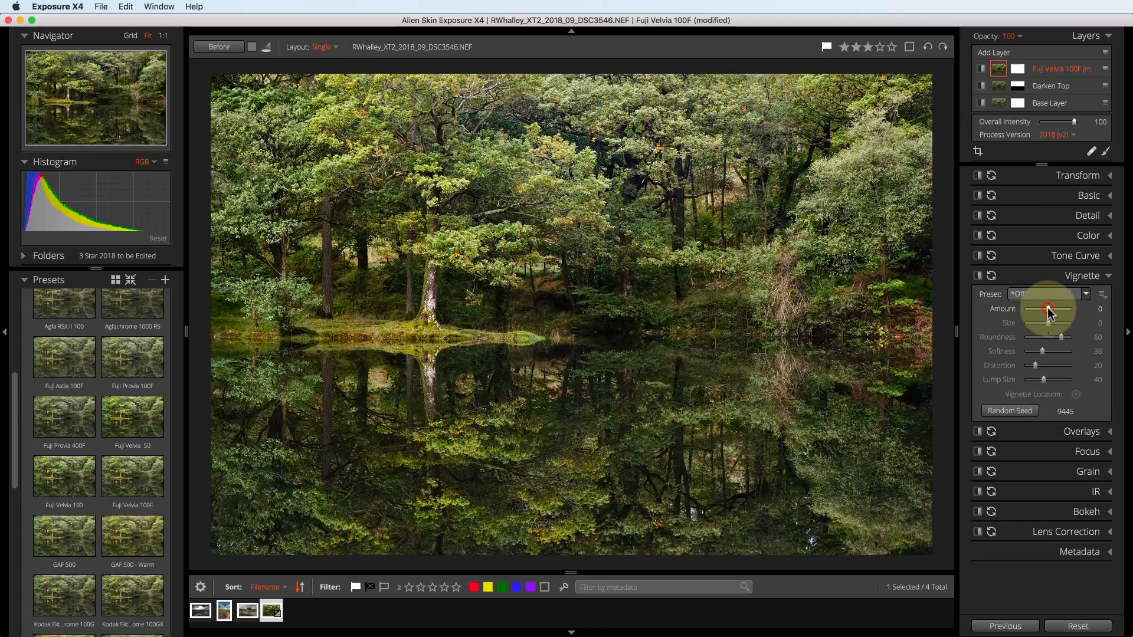
Step: Apply a vignette of amount 14, size -46, softness 51, centred on the pond
drag(1051, 308, 1062, 308)
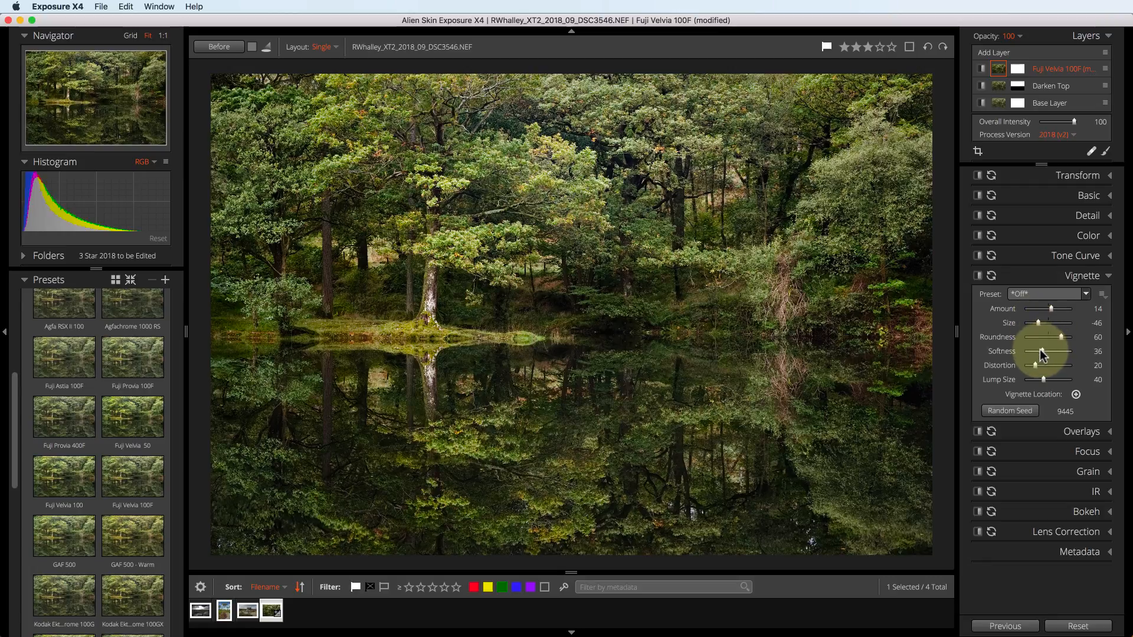
drag(1044, 352, 1055, 352)
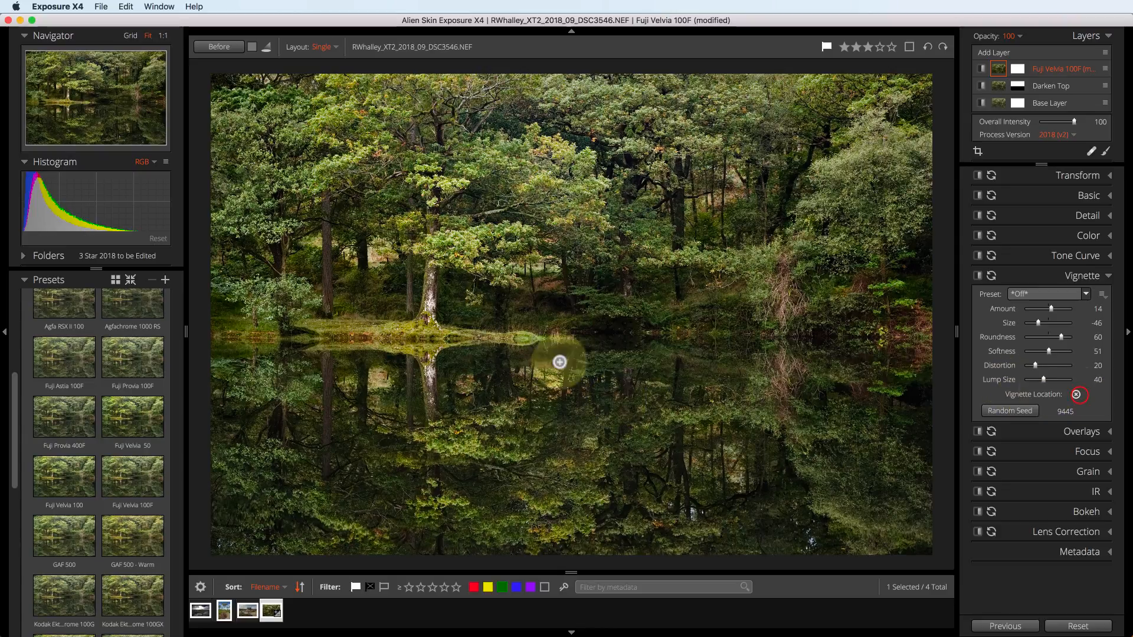
drag(560, 363, 487, 367)
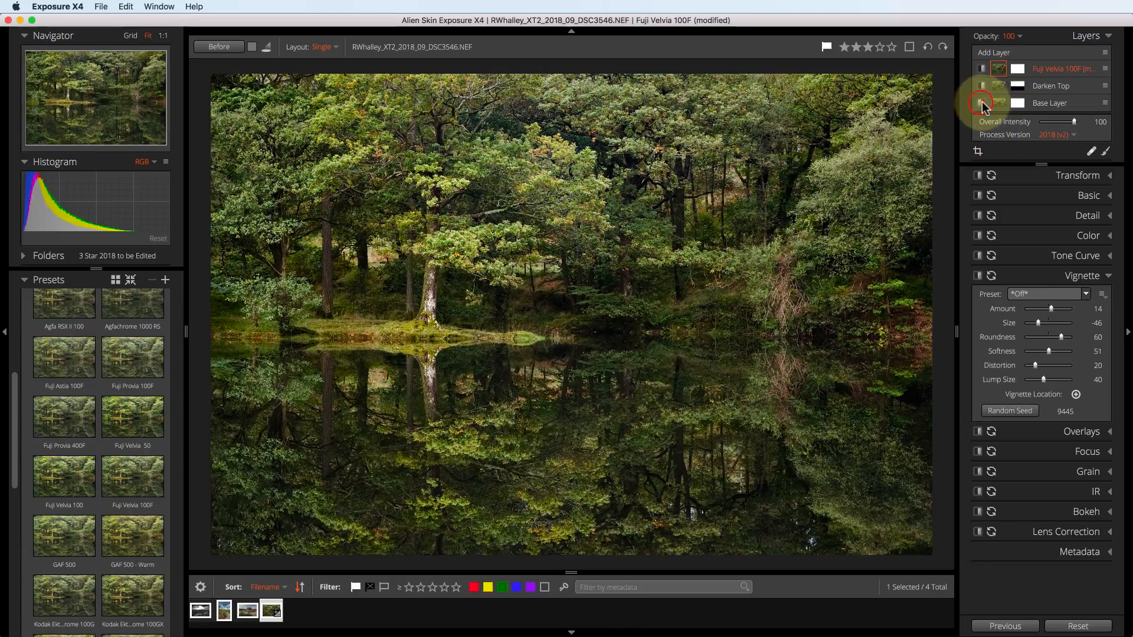
click(981, 103)
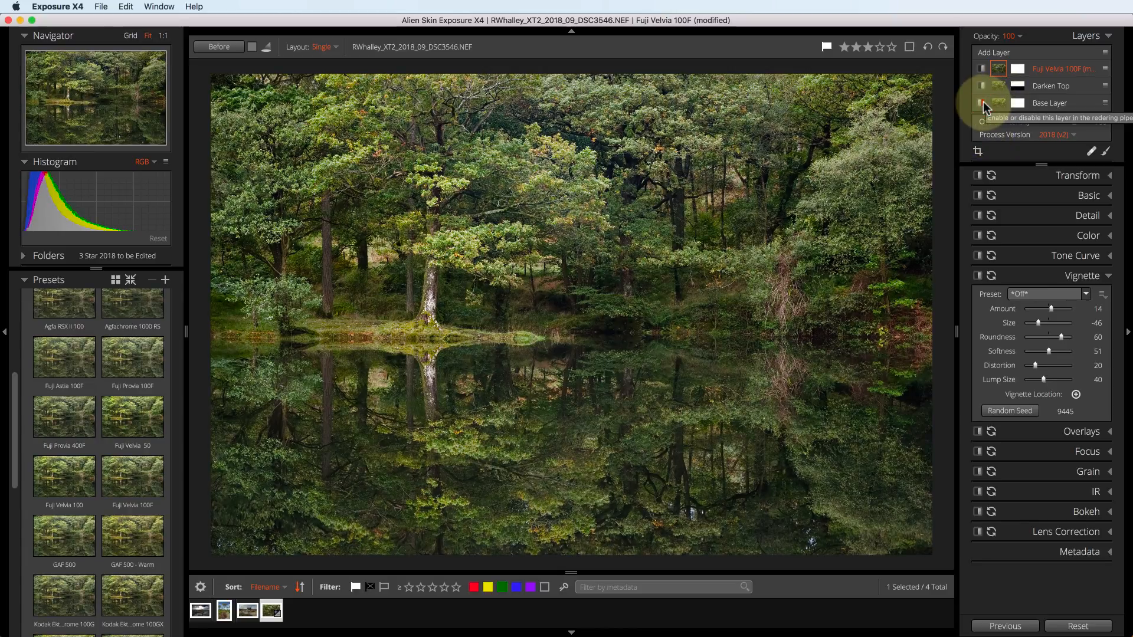
click(983, 103)
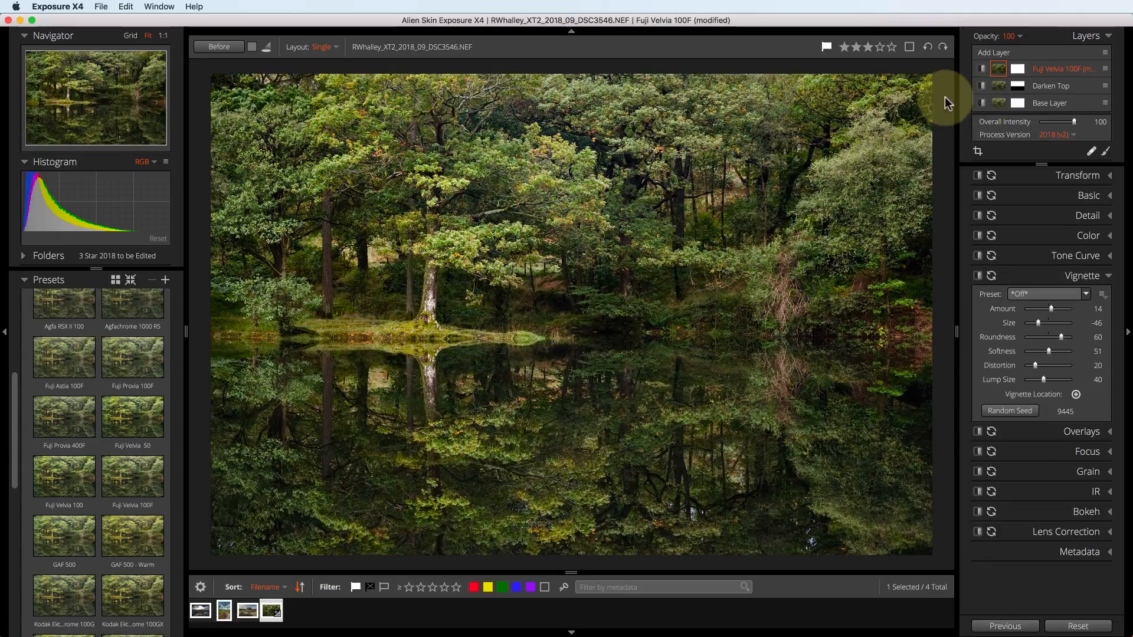
click(218, 46)
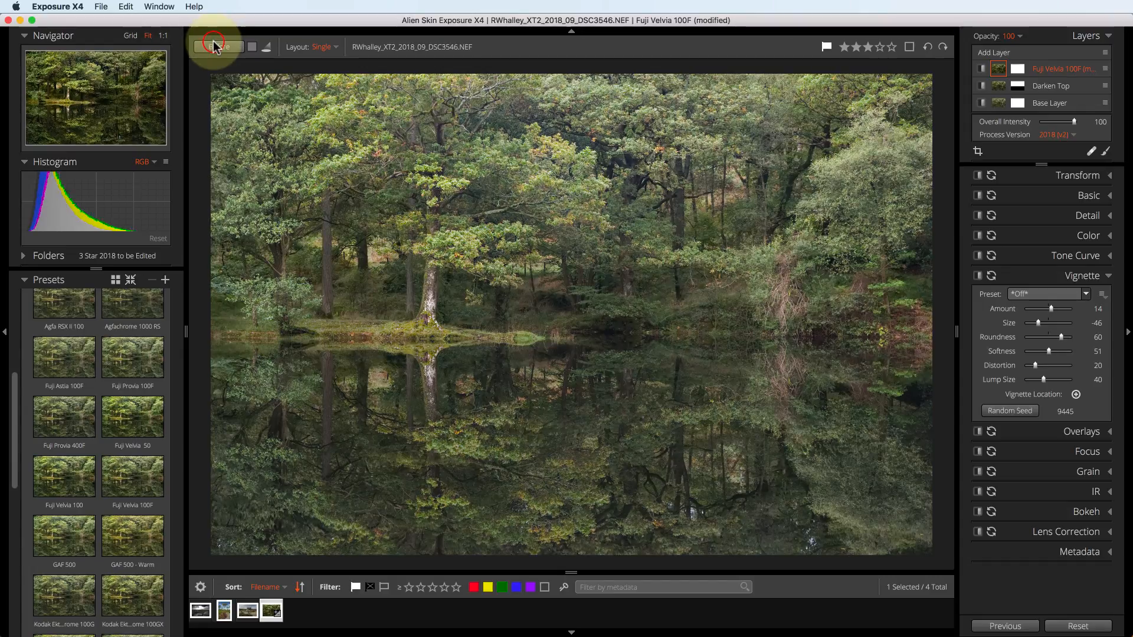
click(217, 46)
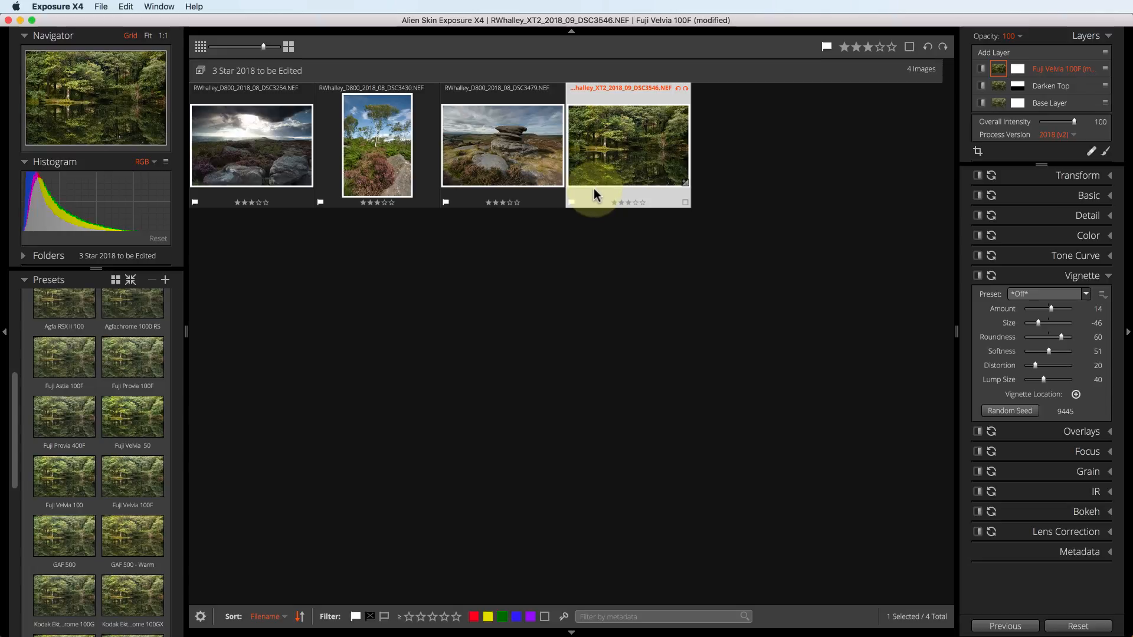
Step: Add the forest reflection photo to the '3 Star 2018 Edited Images' collection via its context menu
right_click(610, 166)
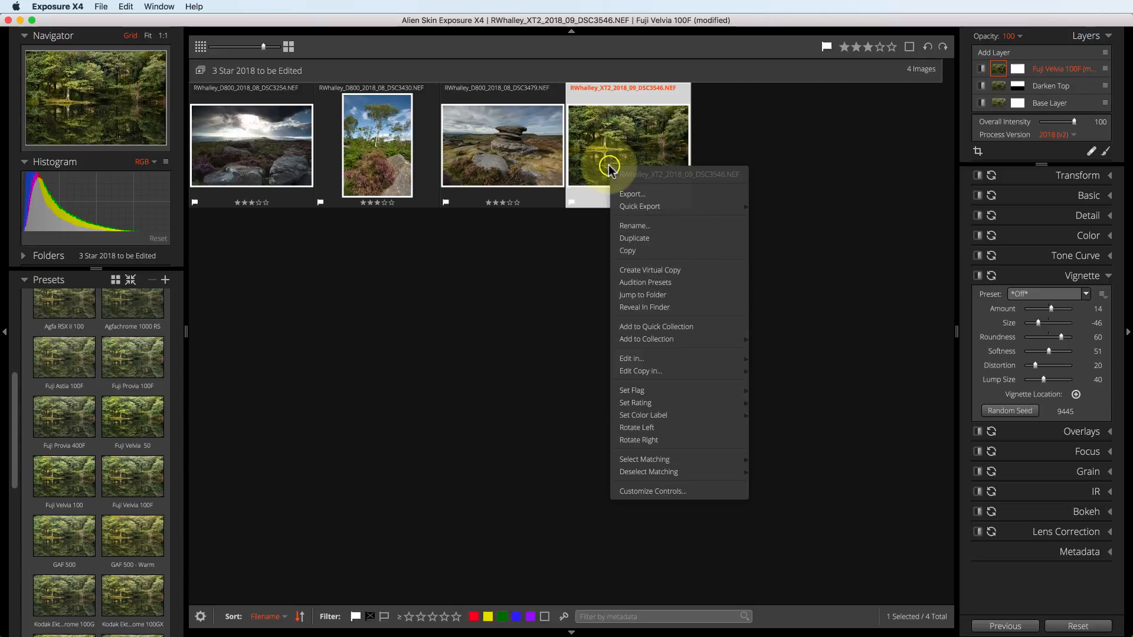
mouse_move(646, 338)
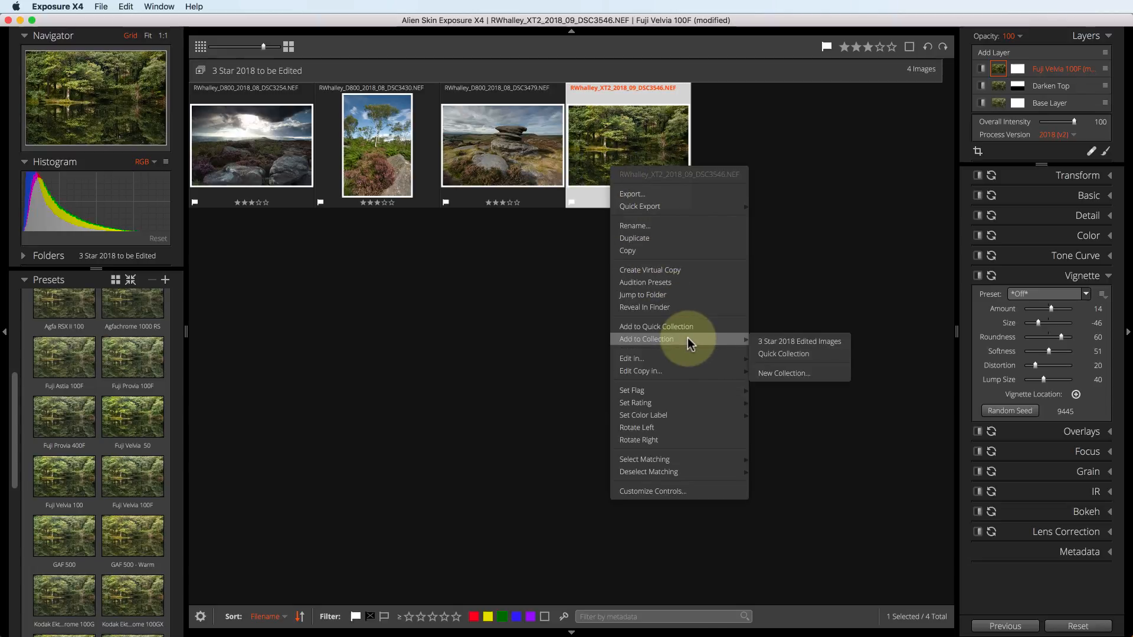
mouse_move(800, 349)
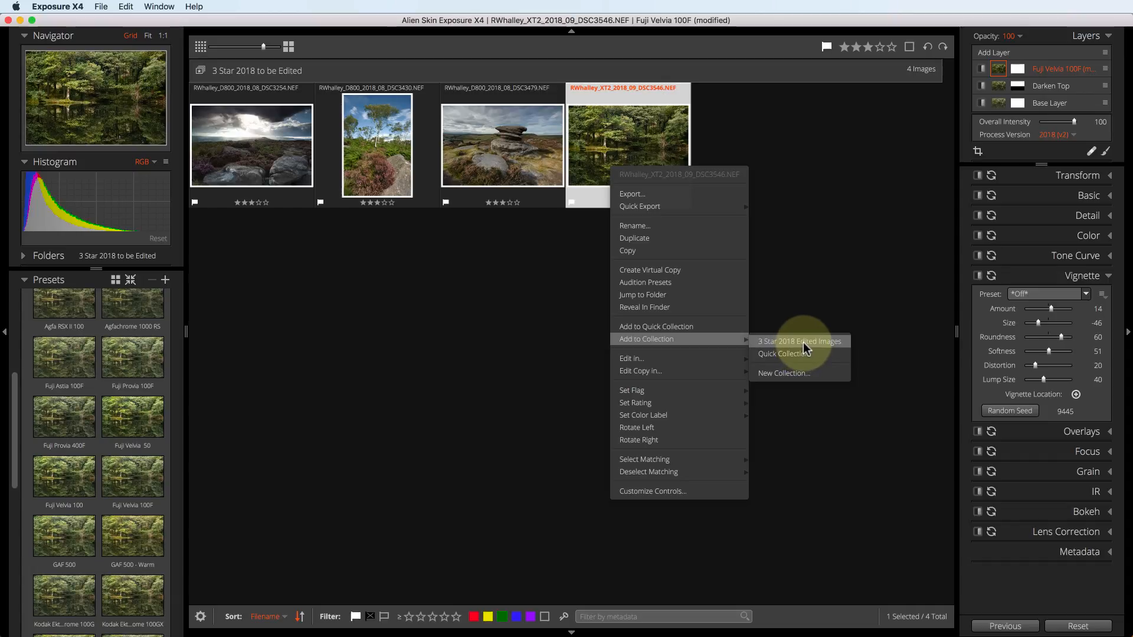
click(799, 341)
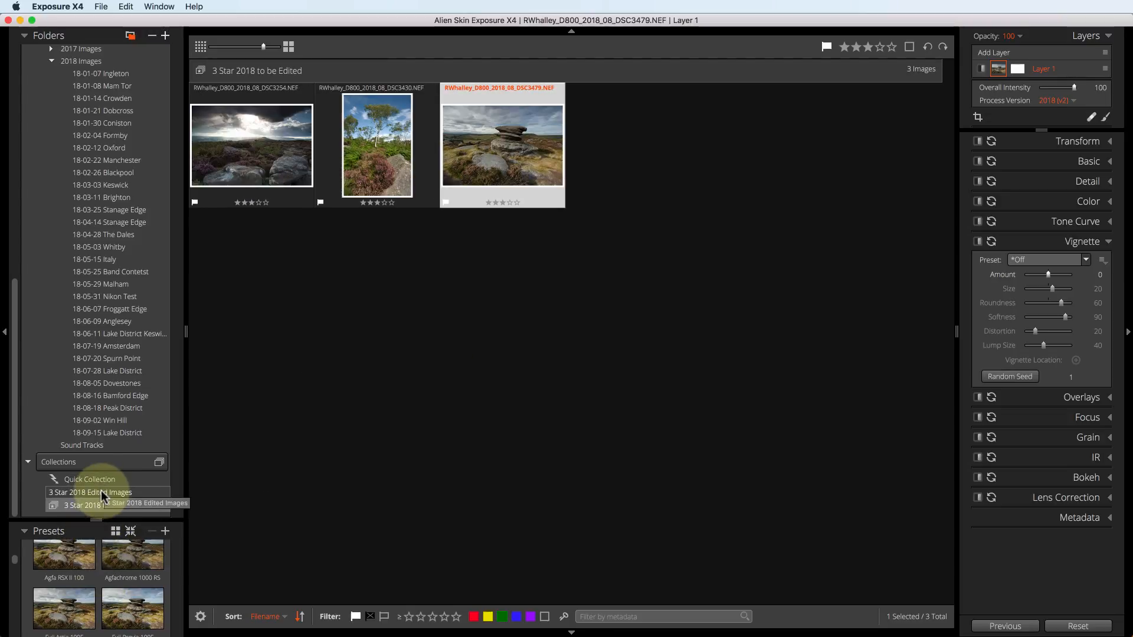
Step: Select the '3 Star 2018 Edited Images' collection and open the forest photo in Single view
click(90, 492)
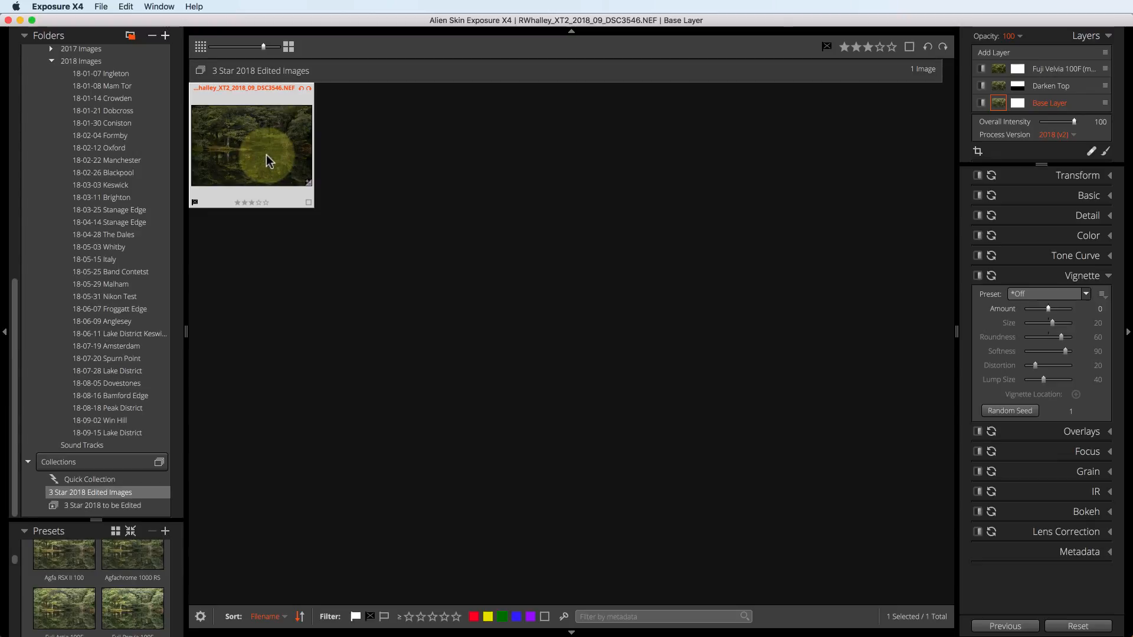
double_click(250, 144)
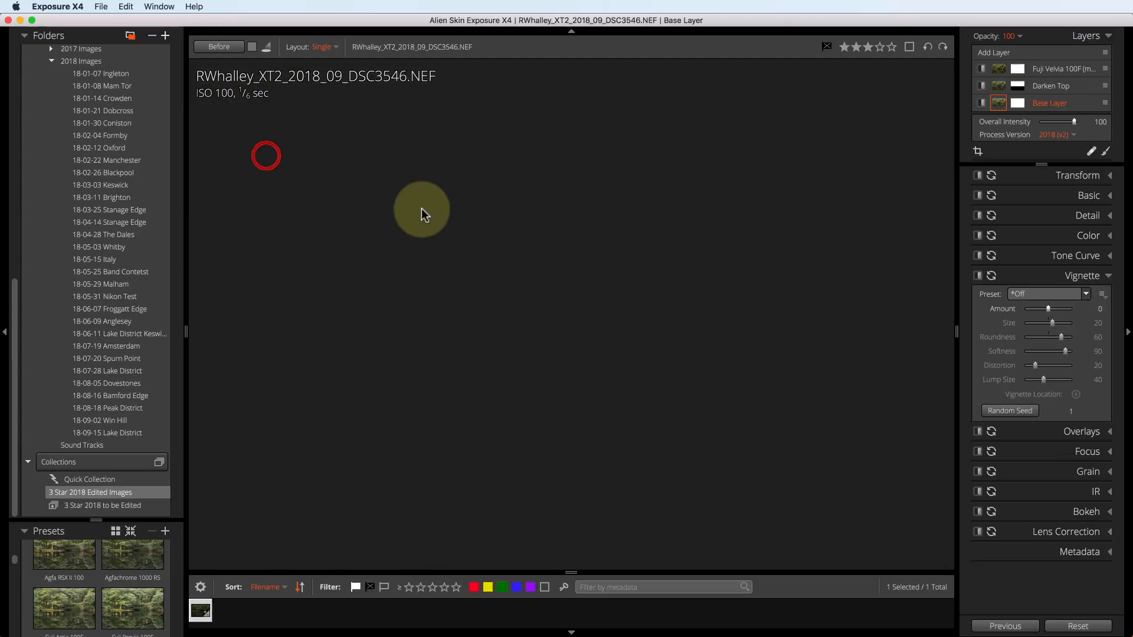